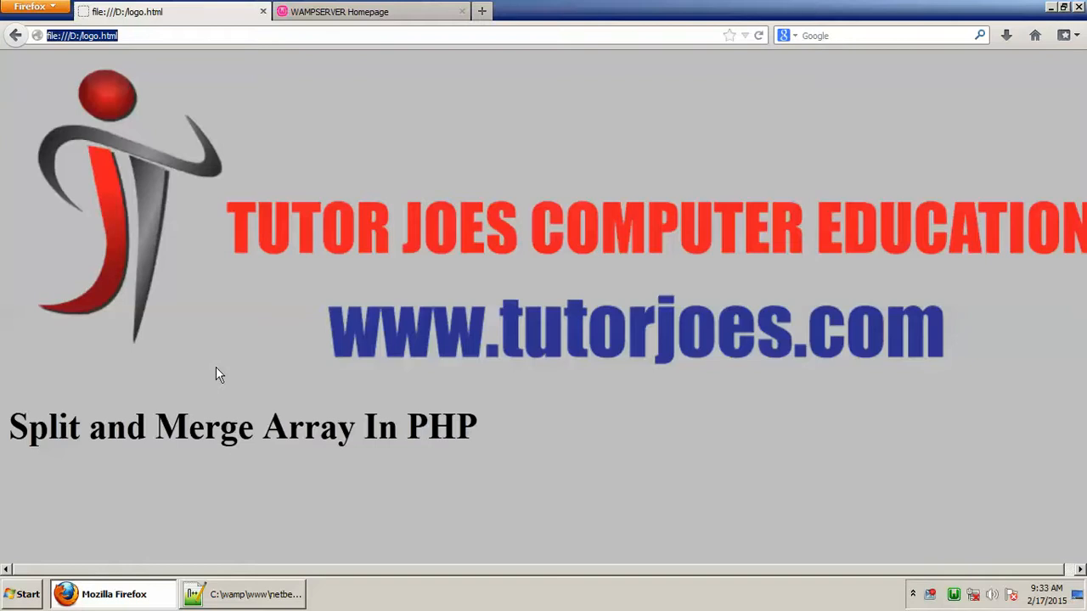
mouse_move(232, 379)
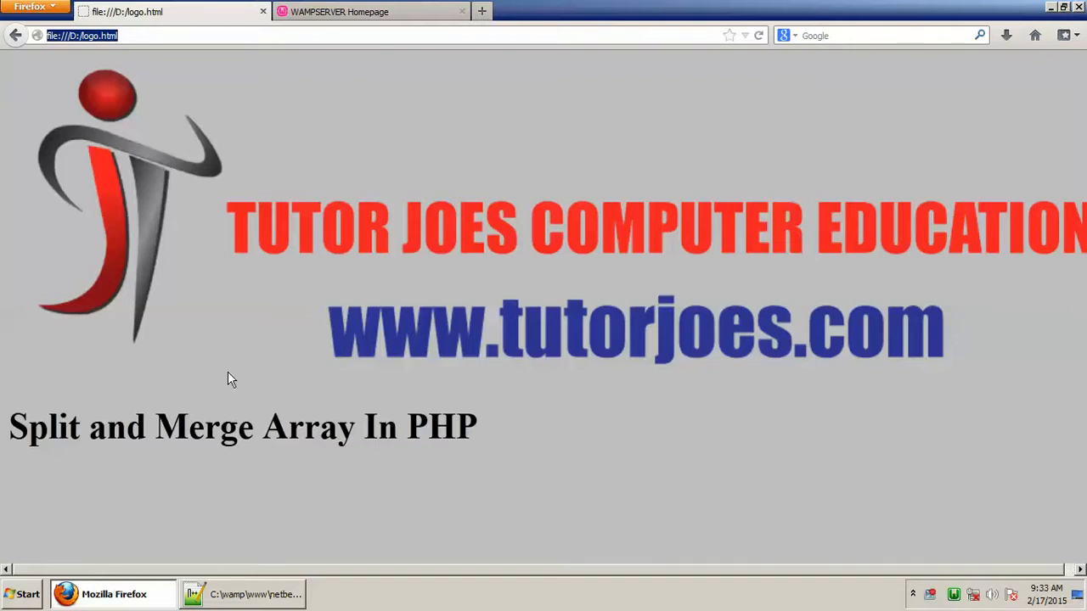
mouse_move(26, 454)
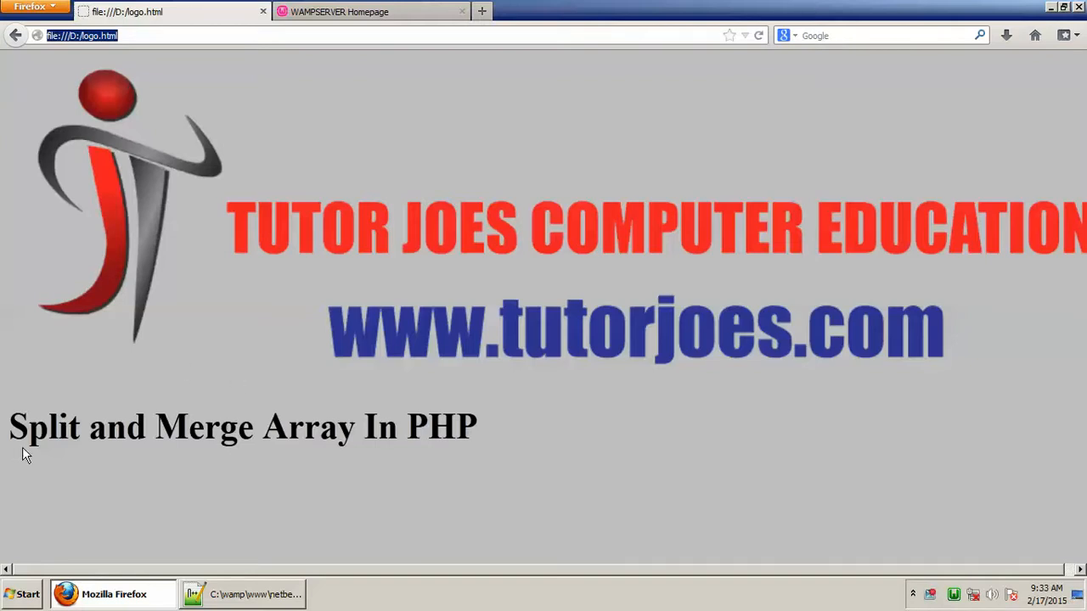
mouse_move(266, 447)
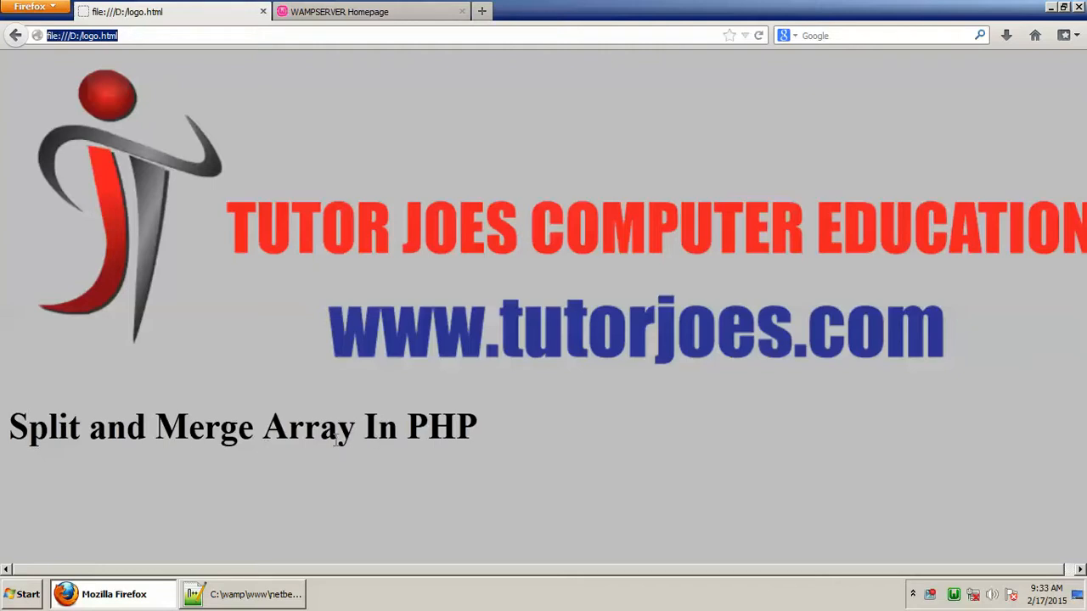
mouse_move(446, 383)
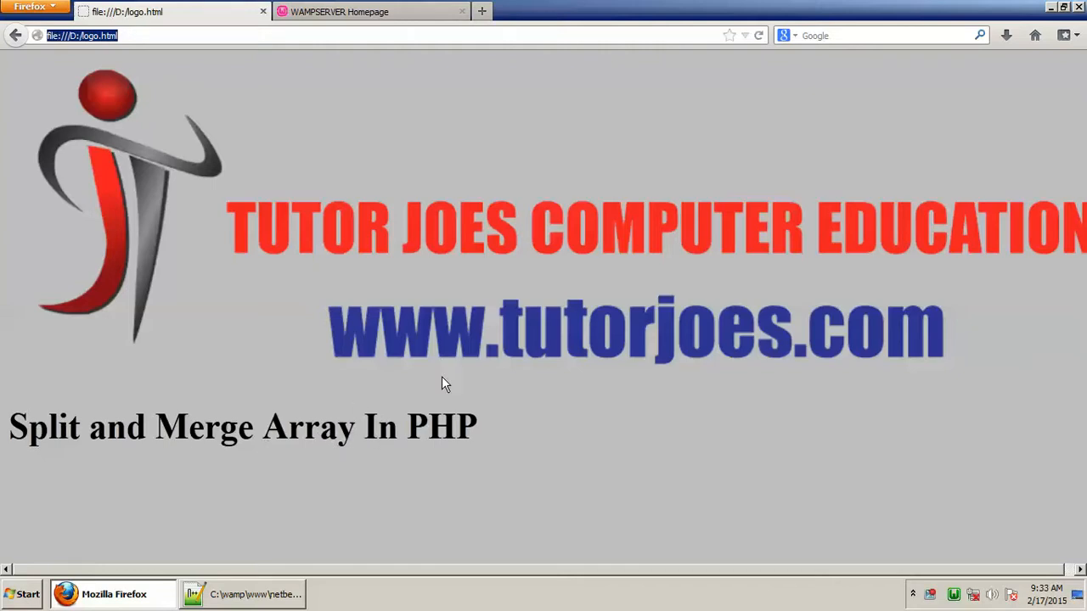
mouse_move(283, 249)
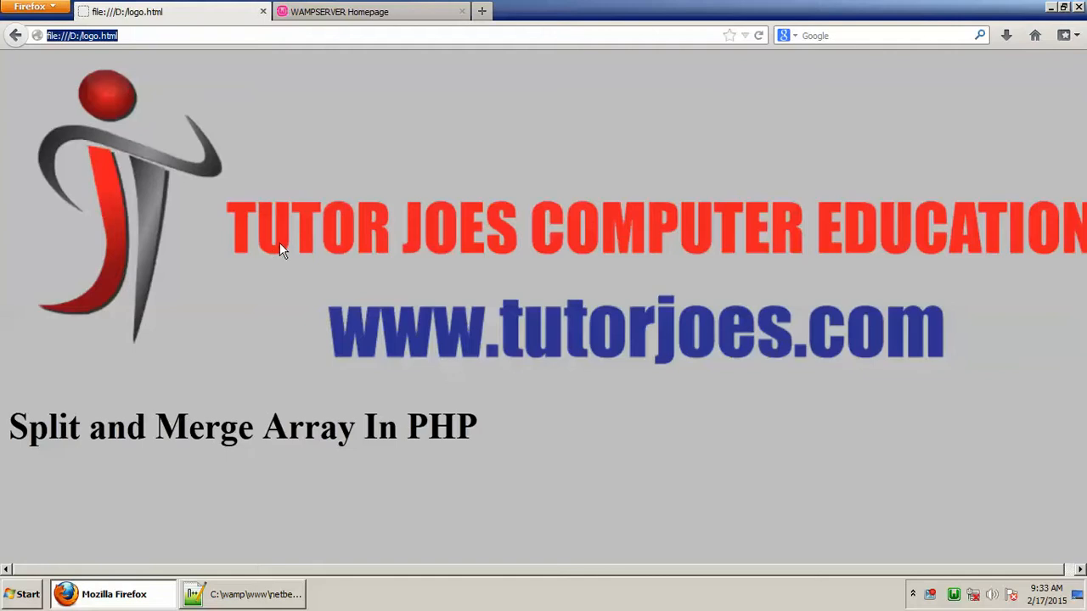
- Switch Firefox to the WAMPSERVER Homepage tab on localhost
left_click(371, 11)
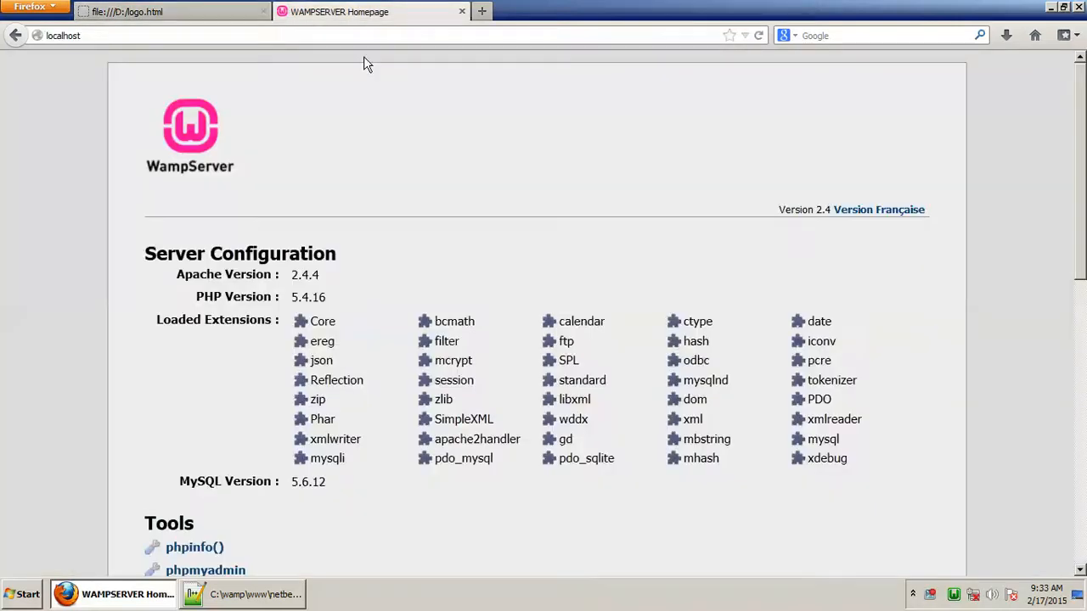
- Below the echo line, add seven $name[] entries from Ram through Joe, and save
left_click(243, 594)
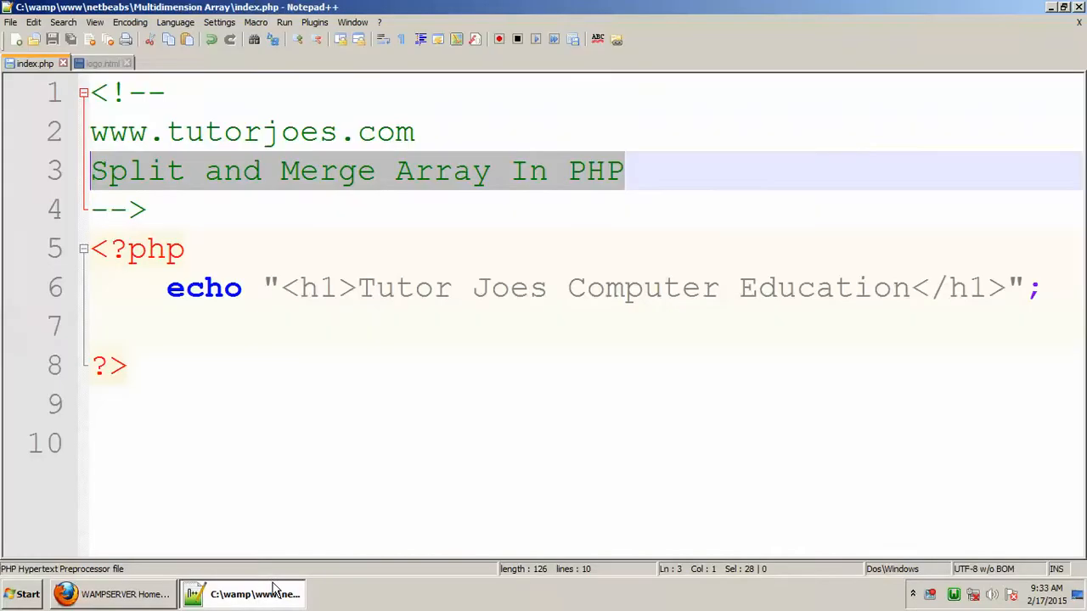
left_click(1040, 287)
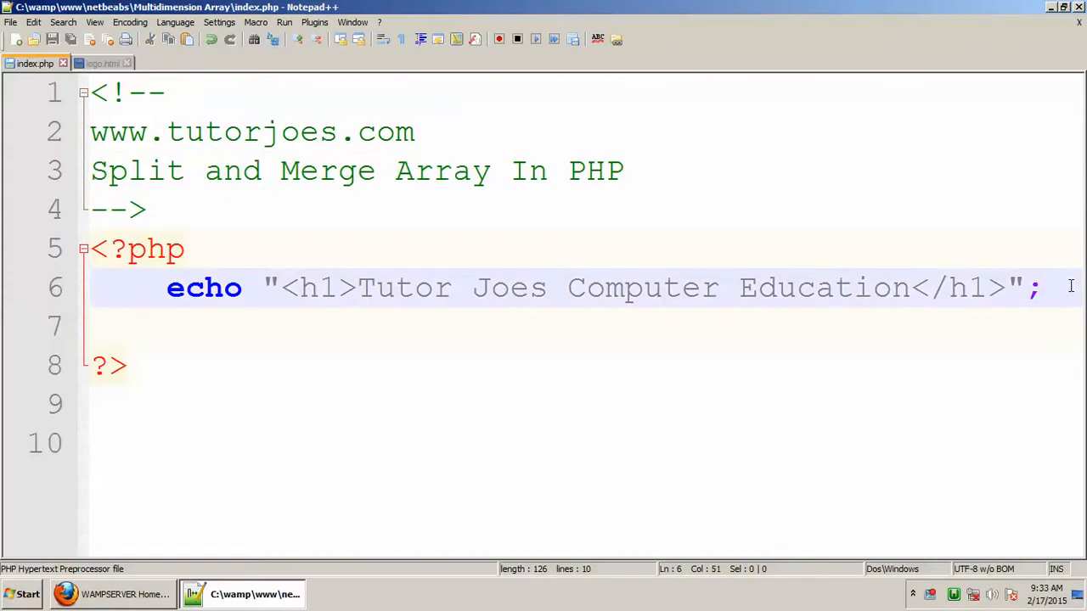
type("$")
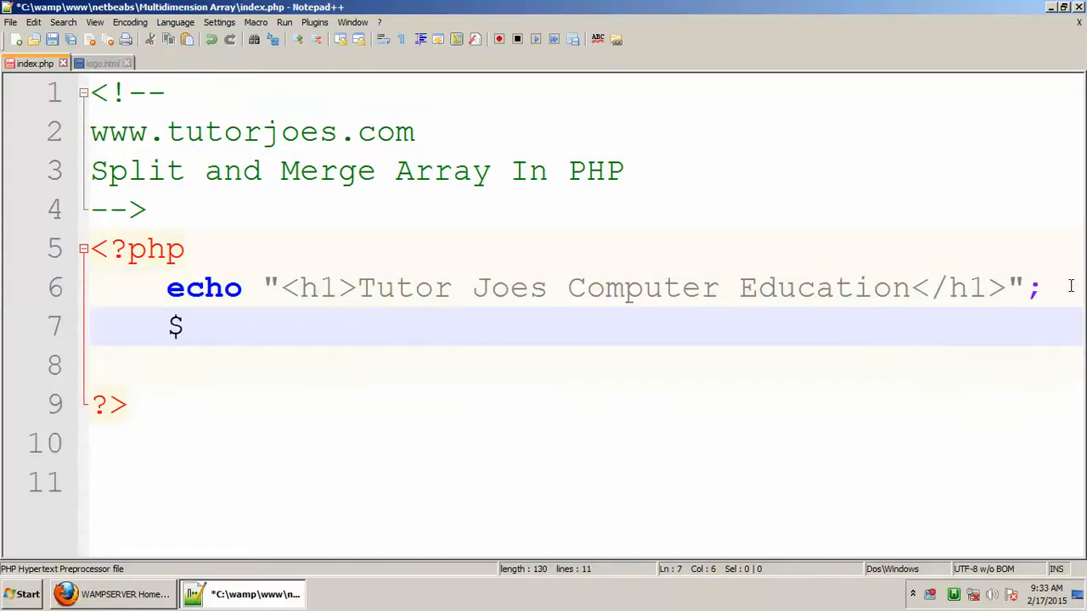
type("name")
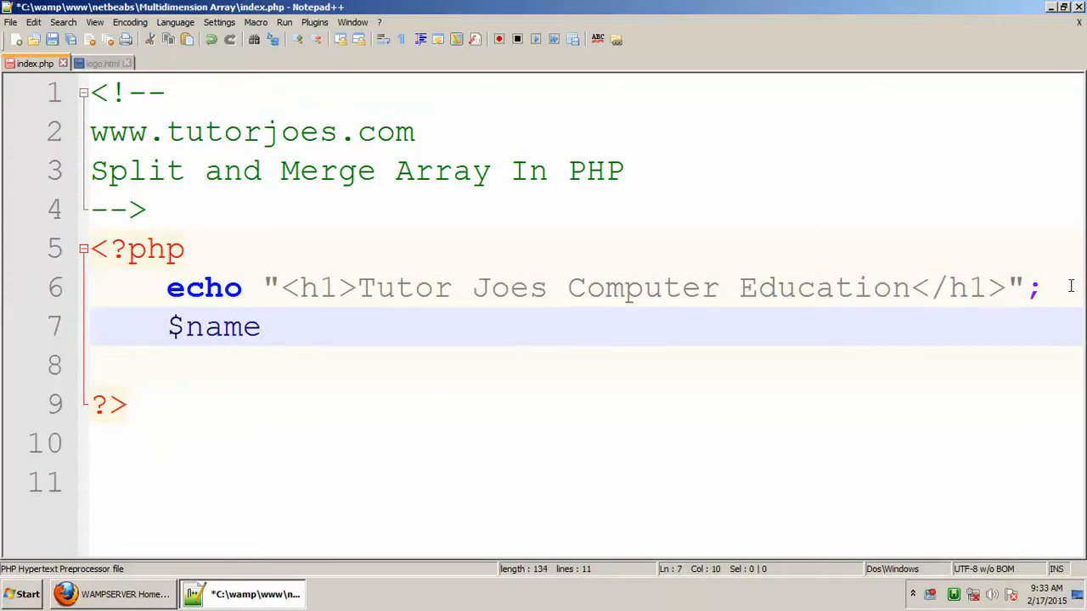
type("[]")
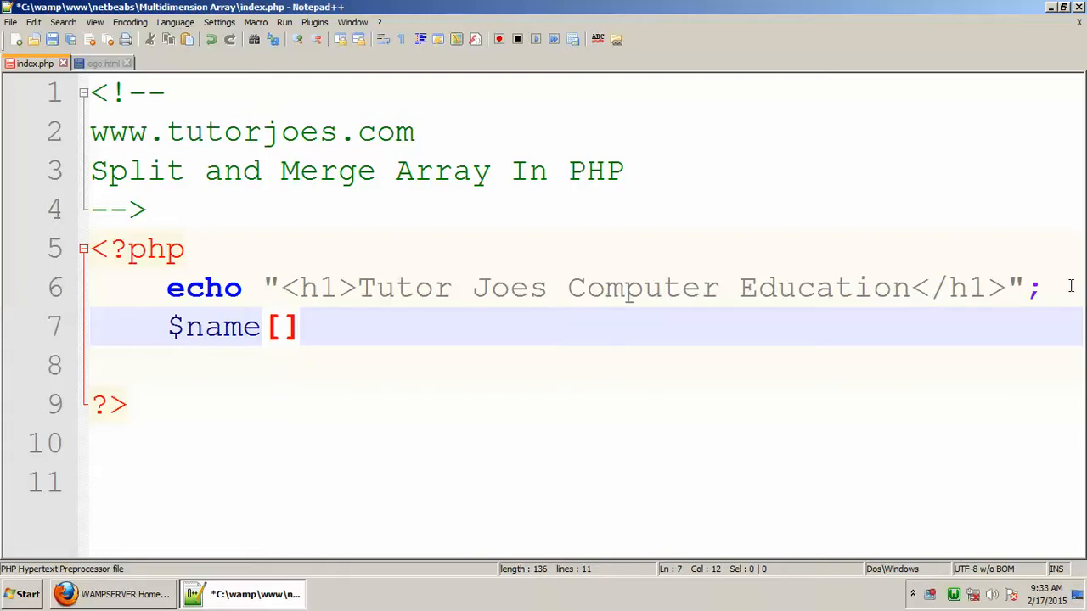
type("=\"Ram\";")
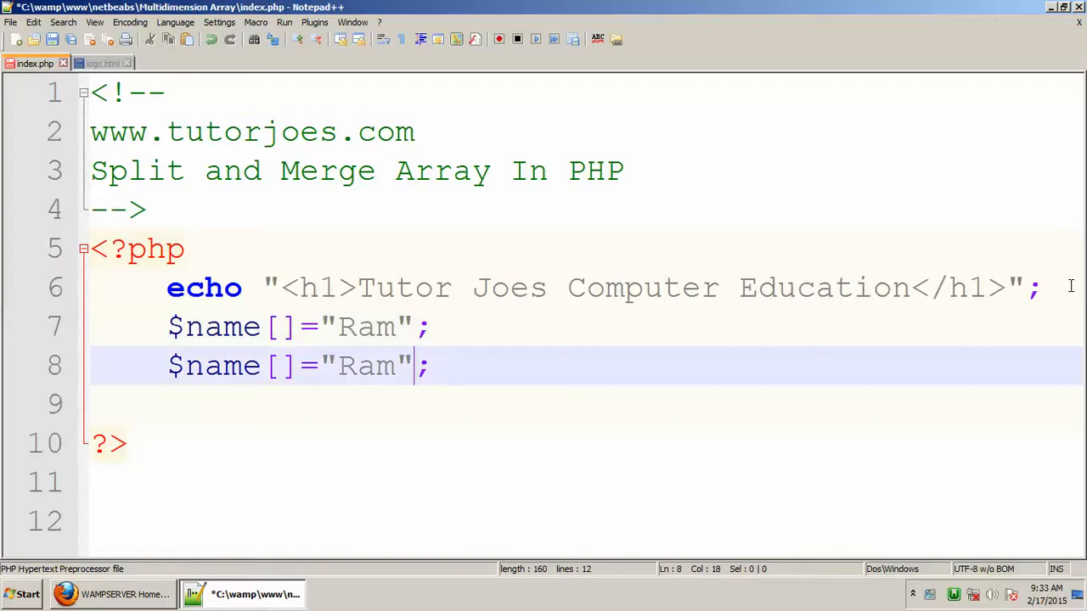
type("Sam")
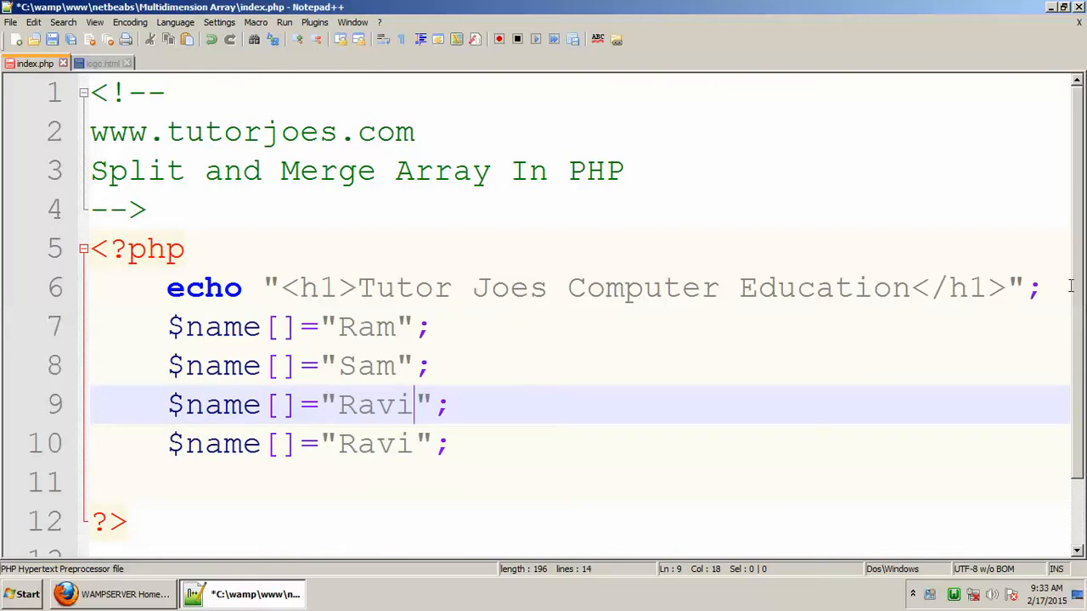
type("Sundar")
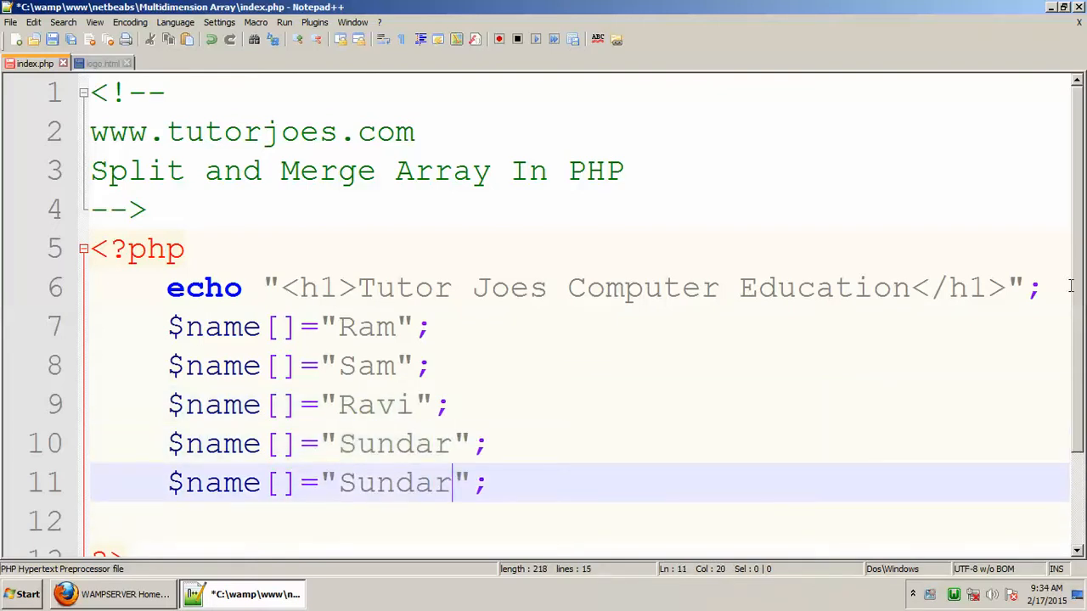
type("Tom")
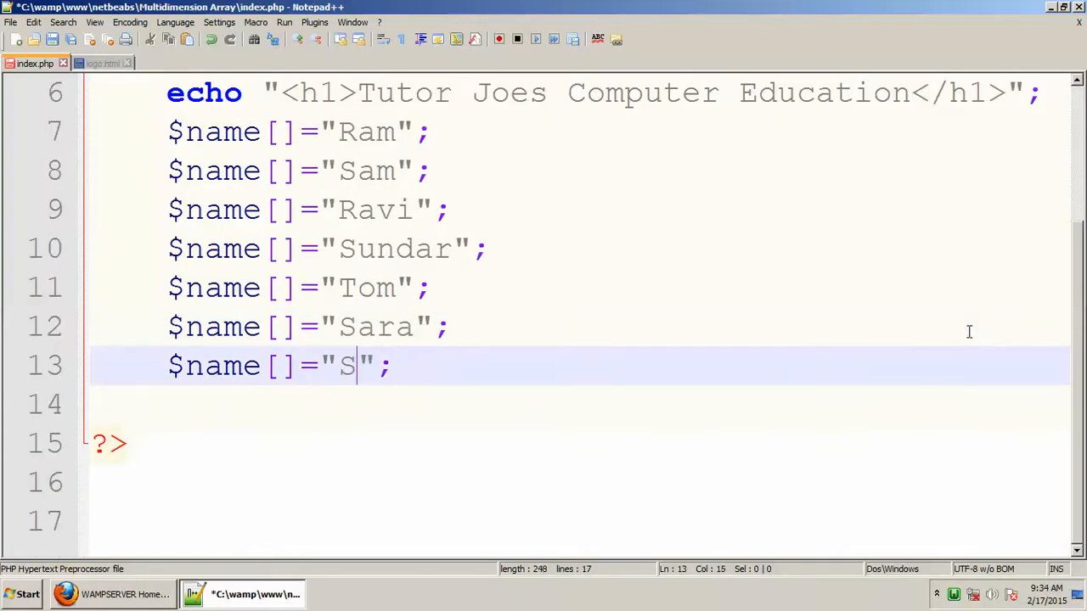
type("oe")
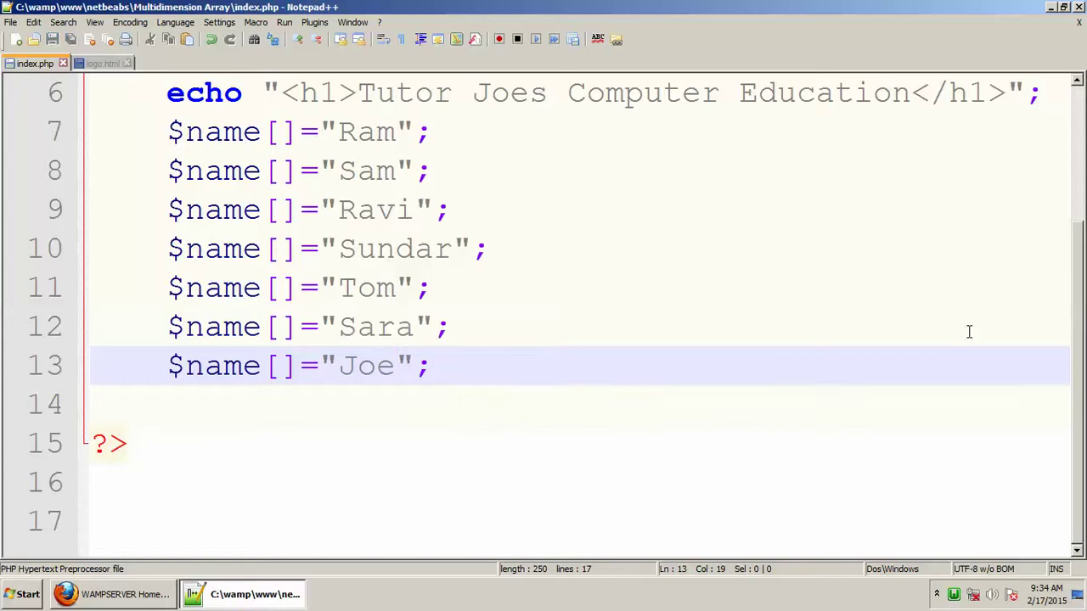
- Change the last name to Joes and add echo "<pre>"; and print_r($name);
type("s")
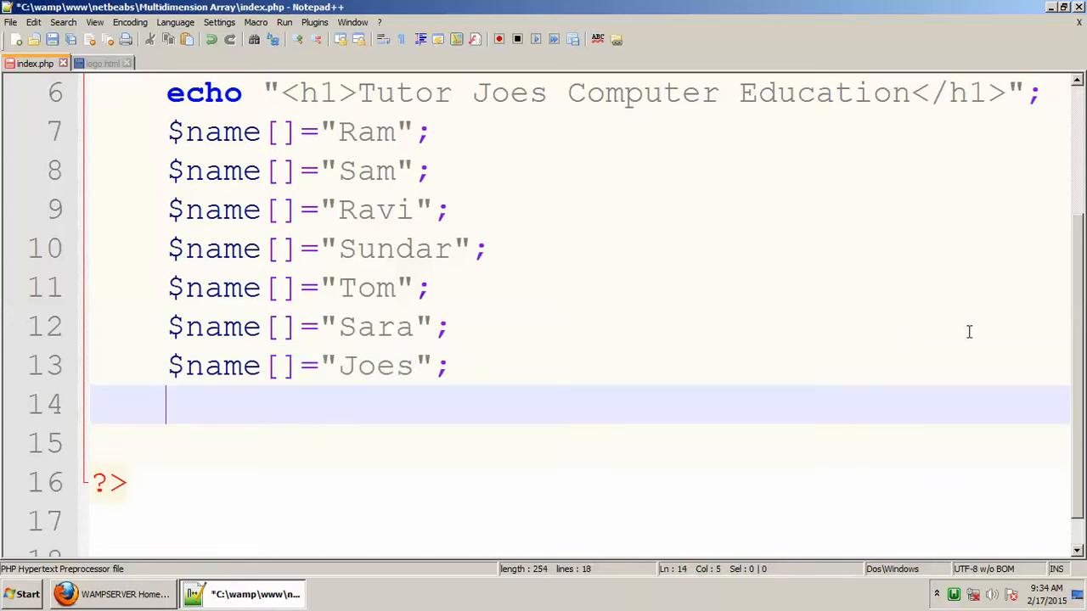
type("ech o")
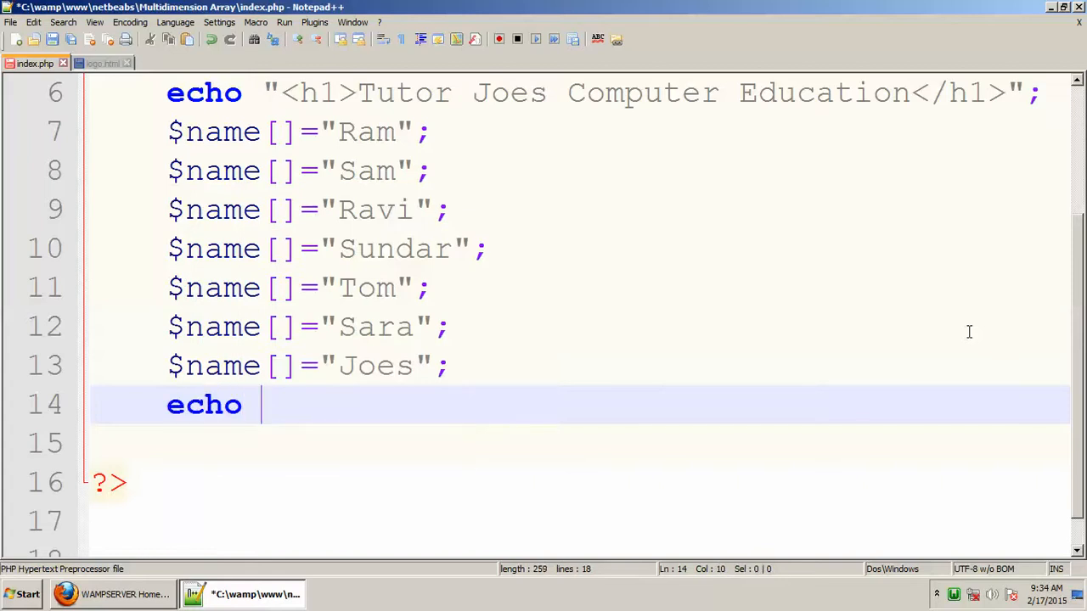
type("\"<pre>\";")
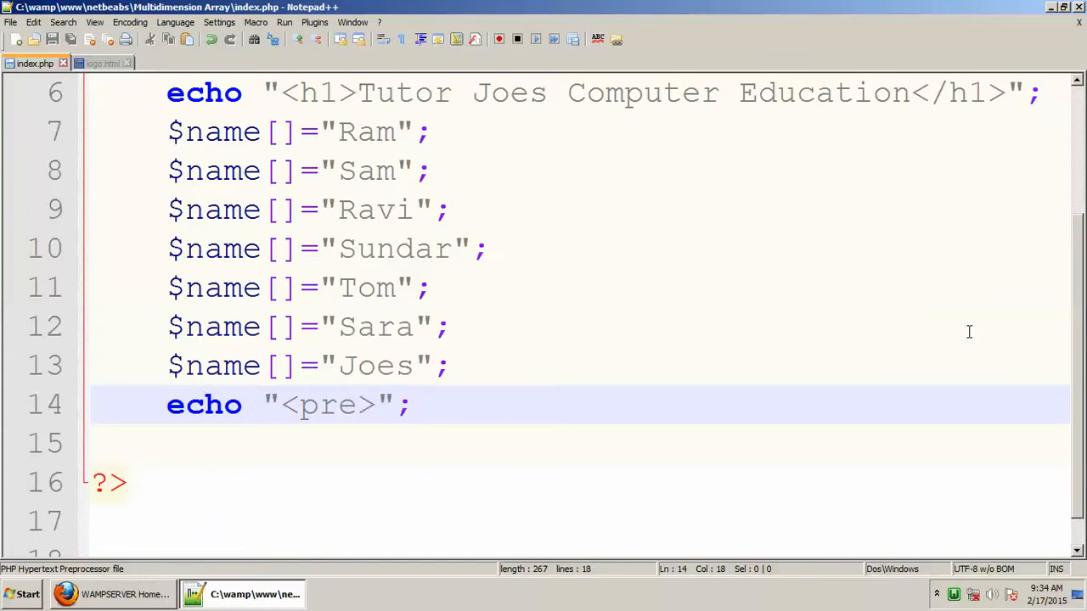
type("print_r")
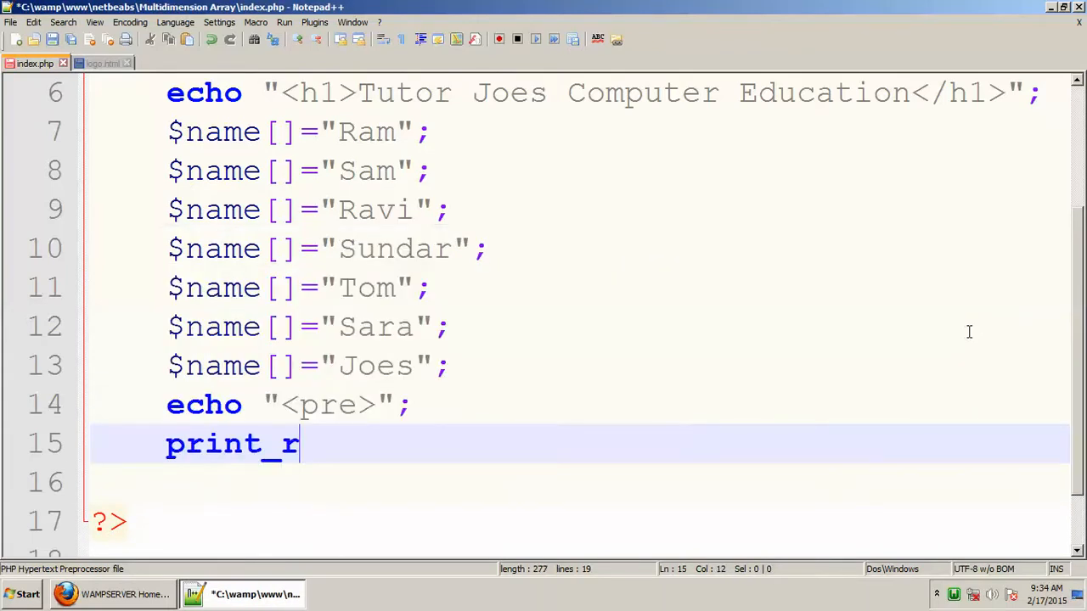
type("($name")
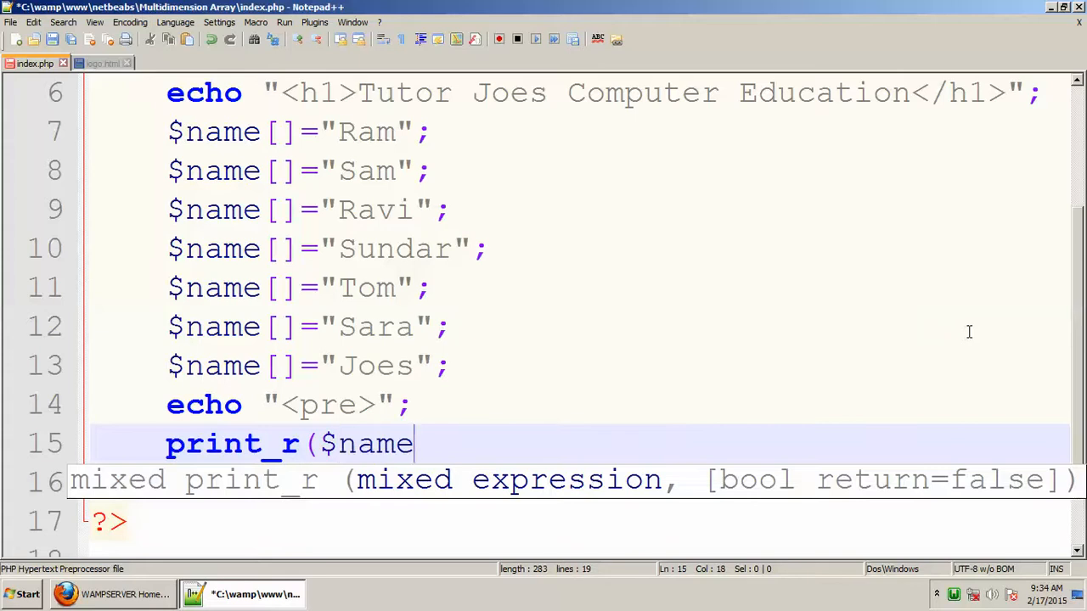
type(");")
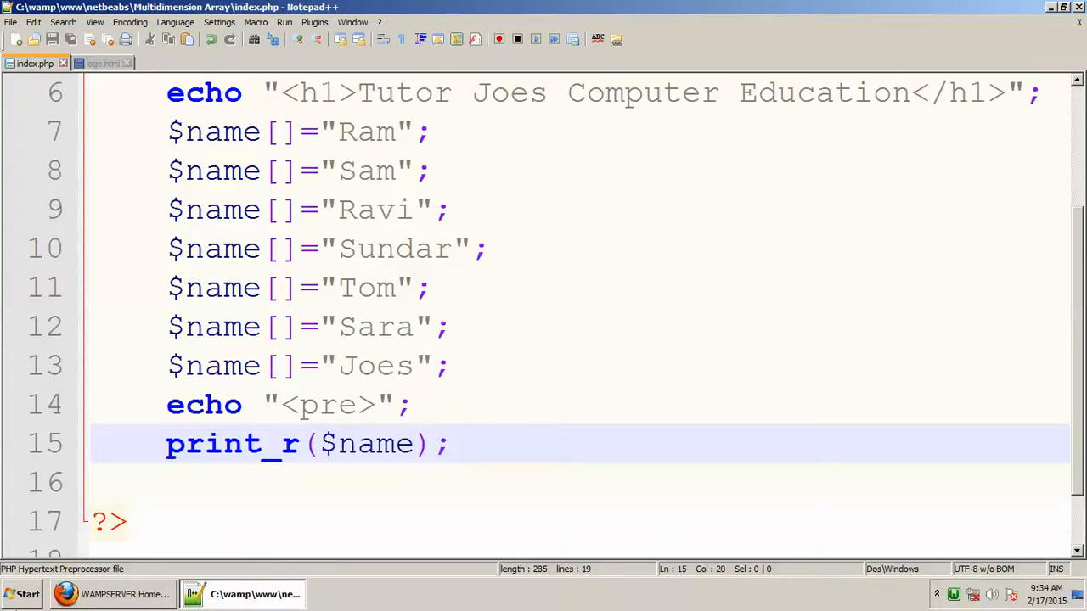
- Open the Split and Merge Array project from the localhost index and reload its output
left_click(113, 593)
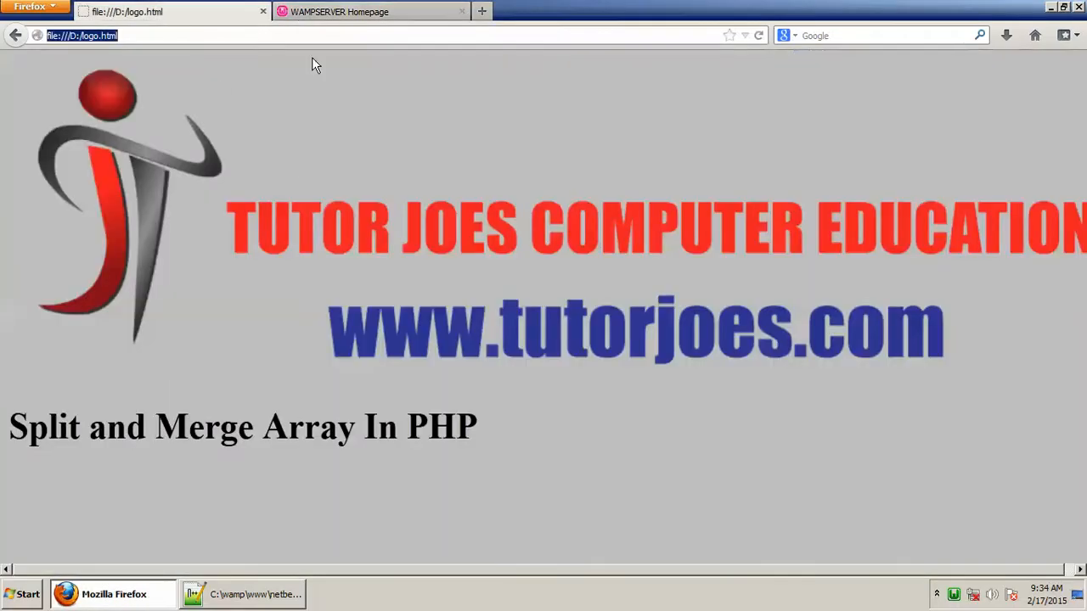
left_click(369, 11)
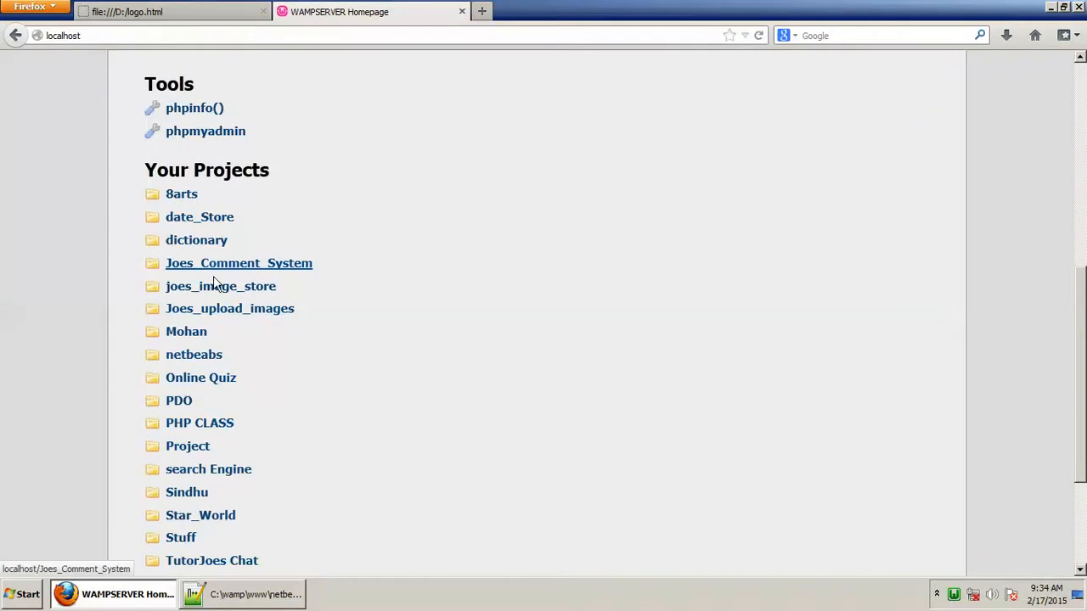
left_click(193, 354)
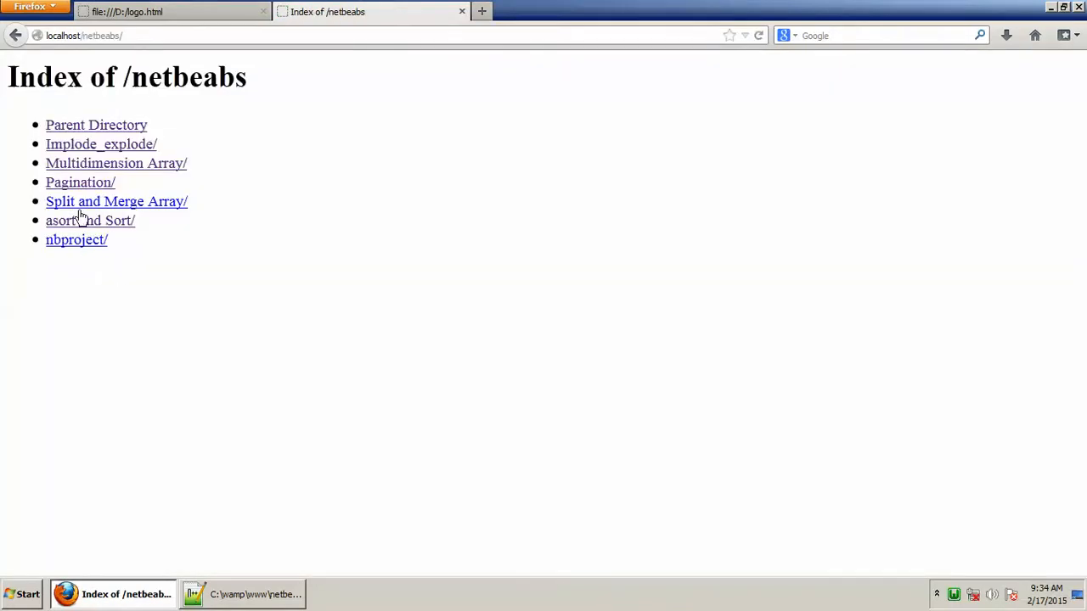
left_click(117, 201)
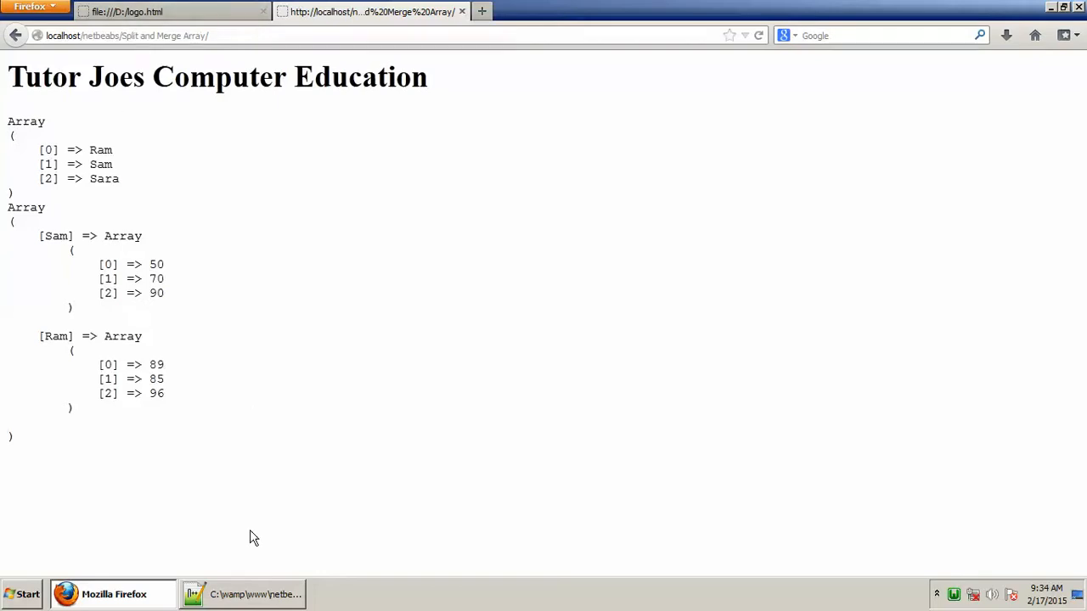
left_click(242, 594)
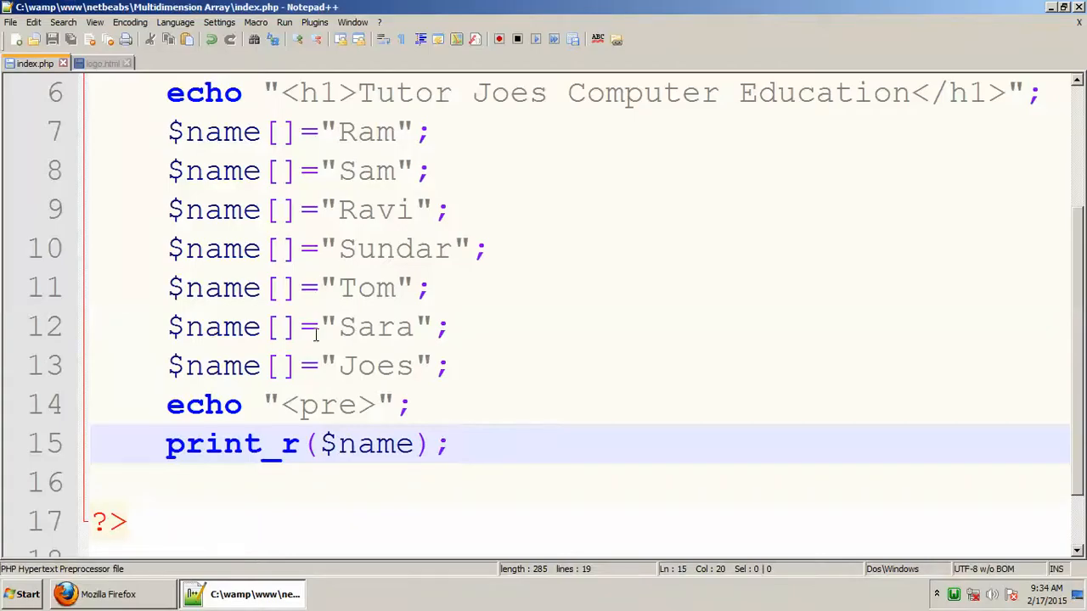
left_click(113, 593)
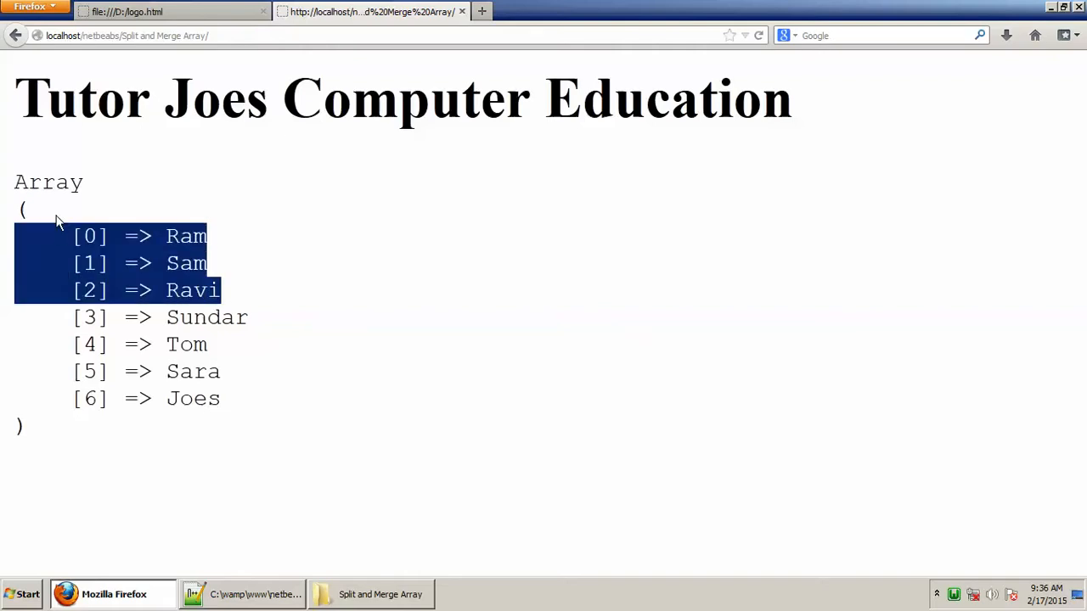
mouse_move(246, 430)
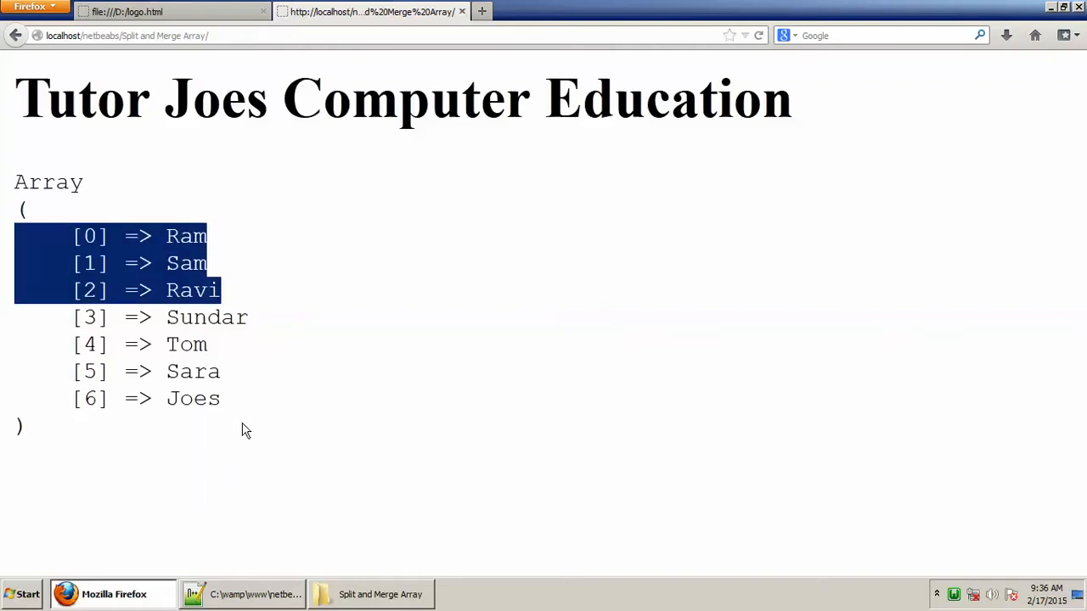
- Below print_r, begin the statement $a1=array_slice($name,
left_click(242, 594)
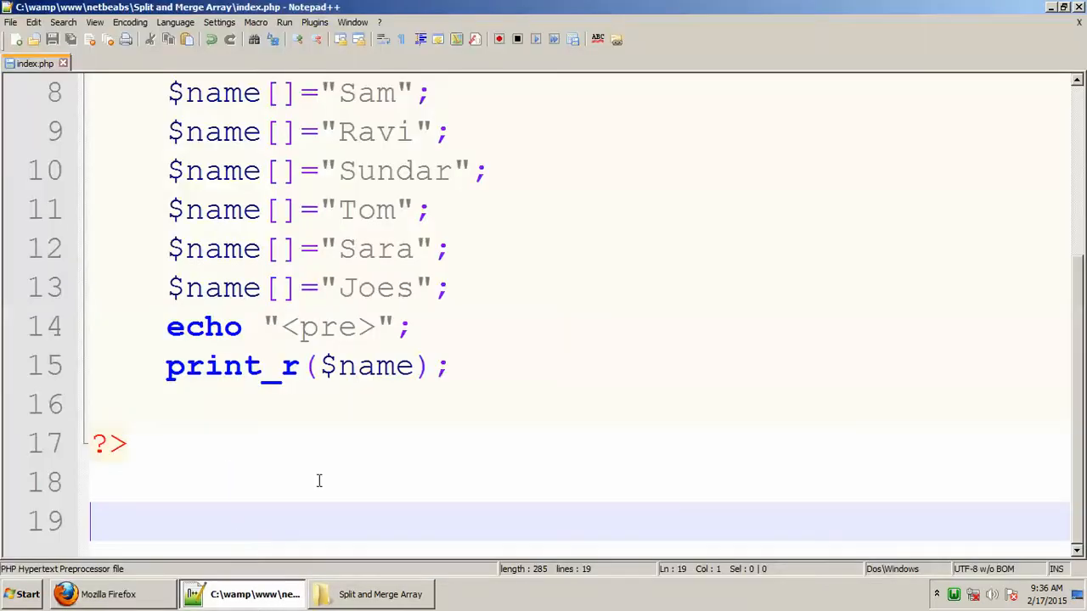
left_click(452, 366)
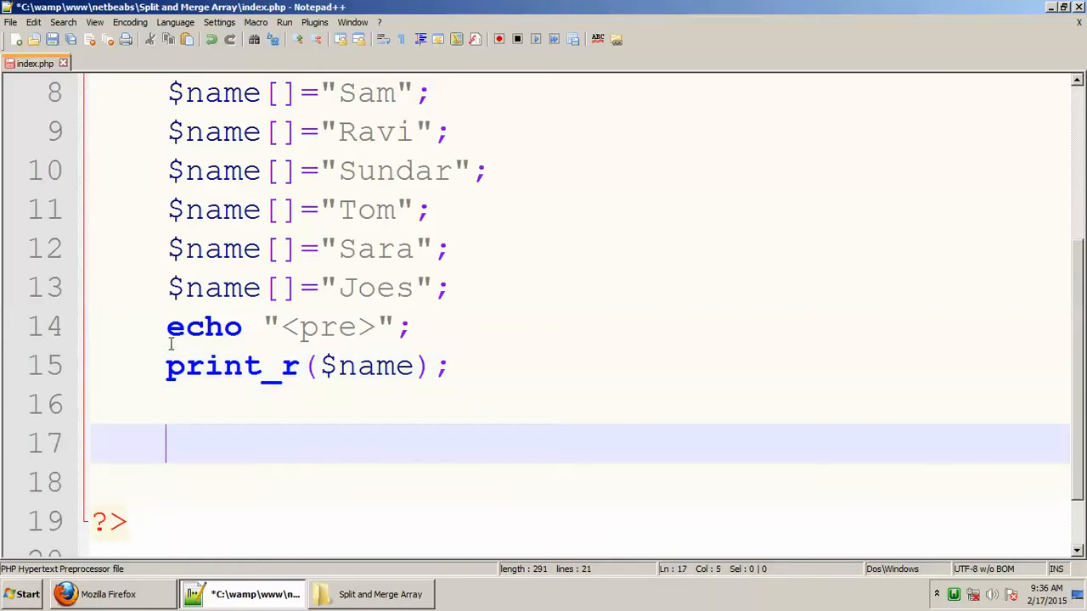
type("$a")
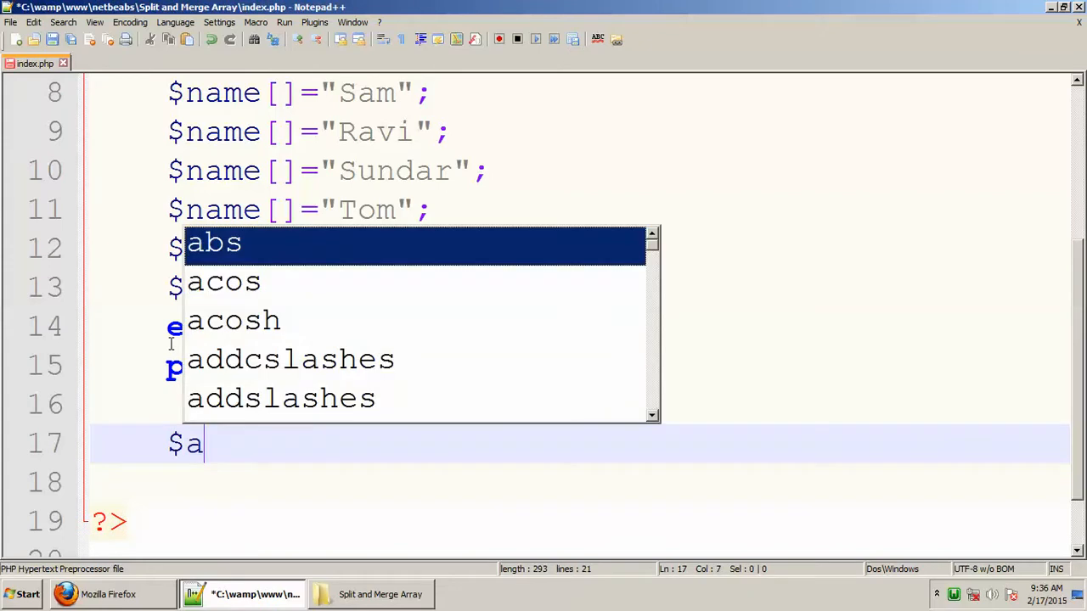
type("1")
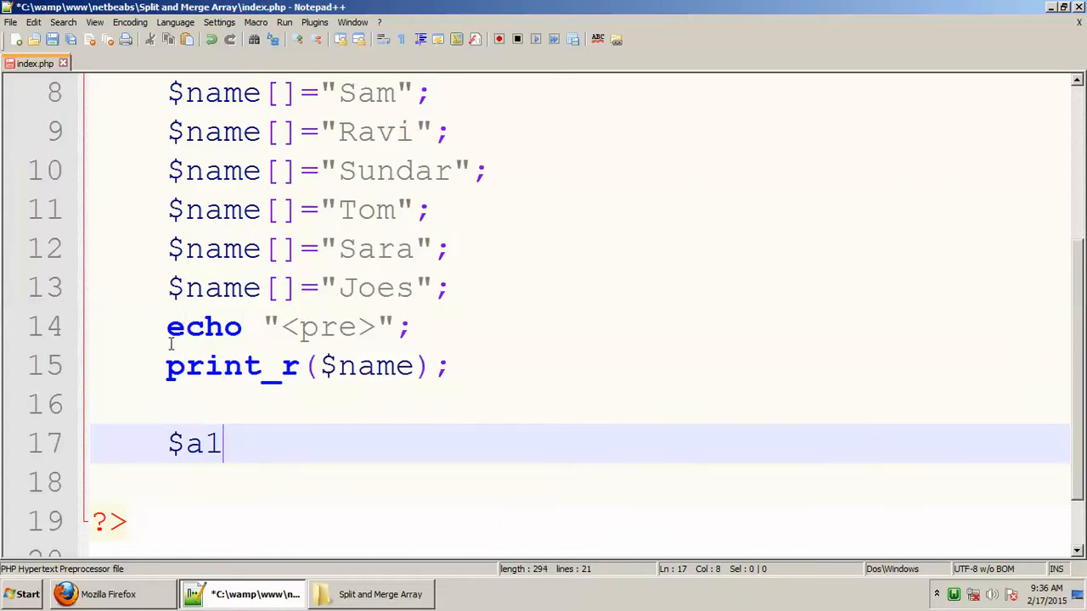
type("=")
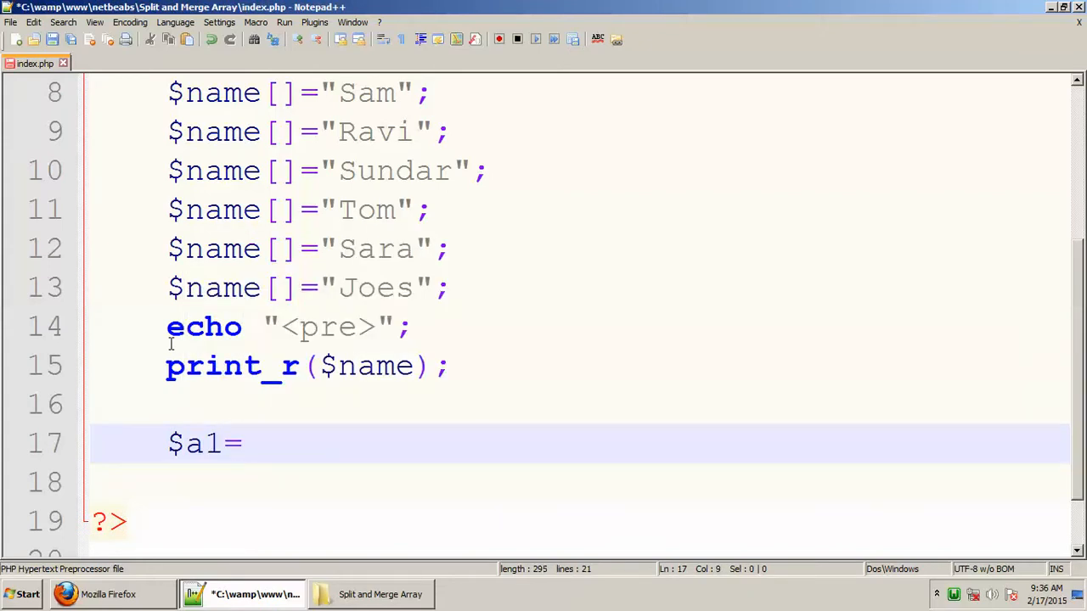
type("array_s")
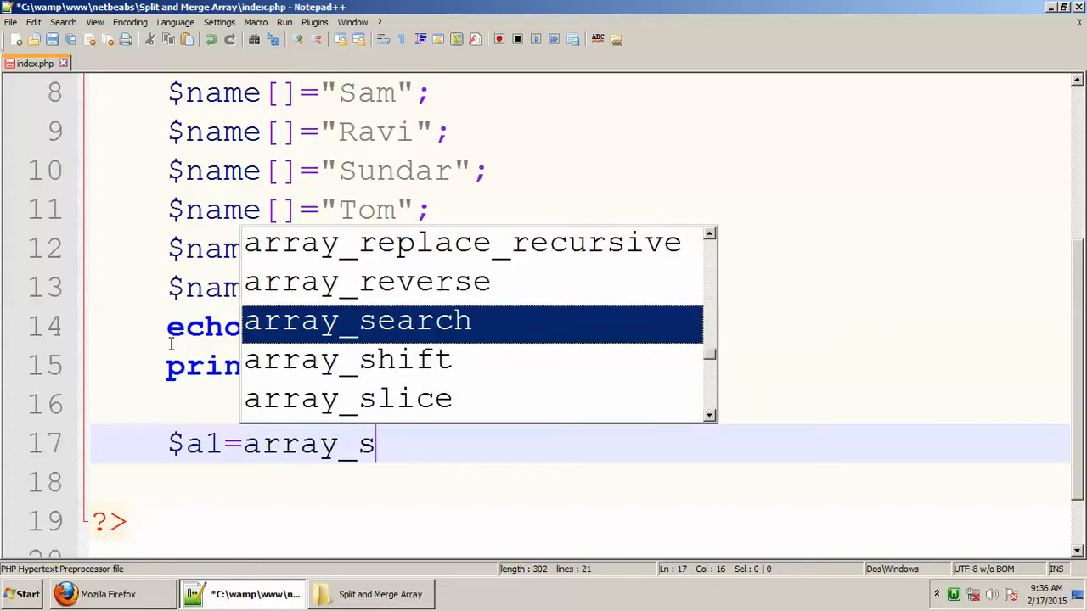
scroll("down", 3)
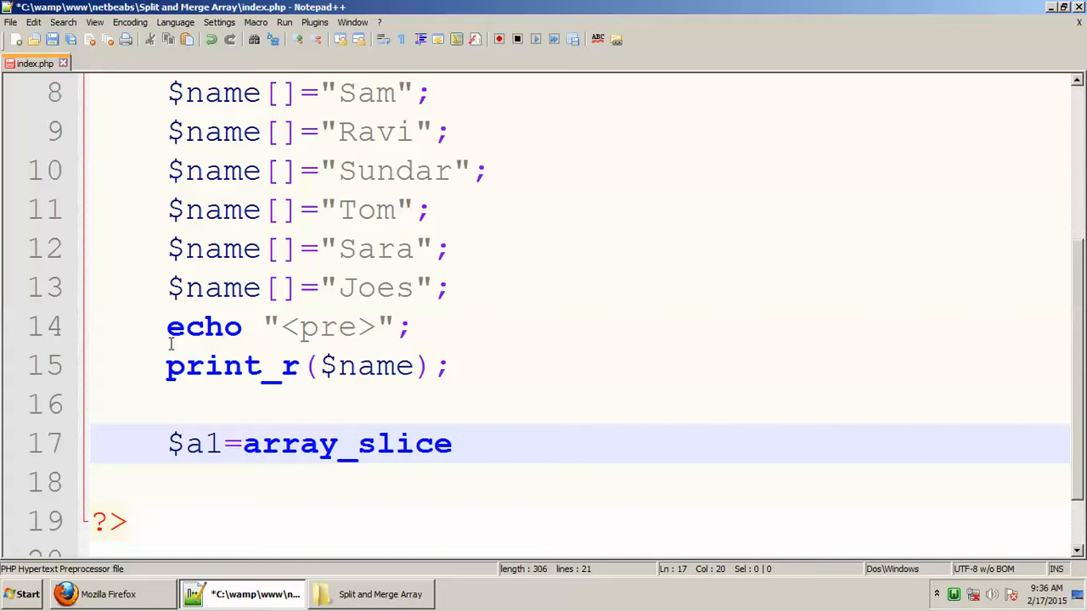
type("(")
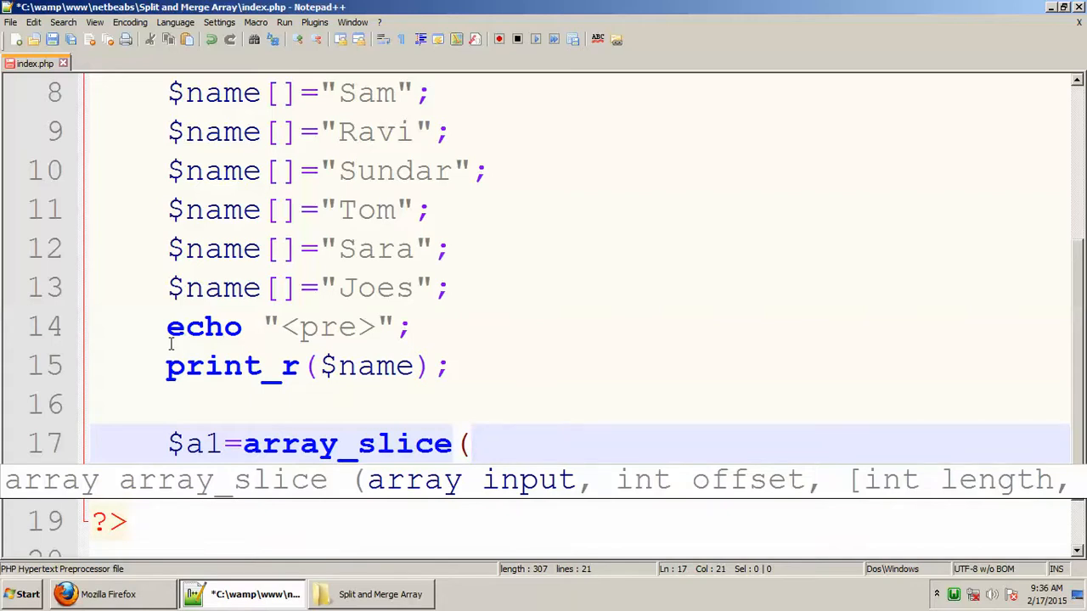
mouse_move(227, 272)
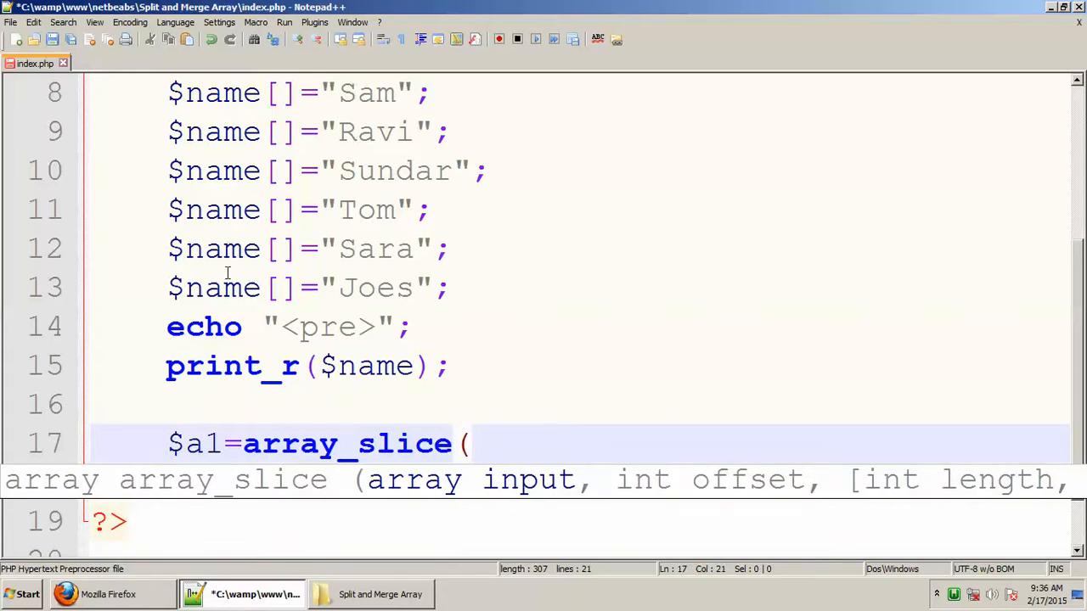
type("$name")
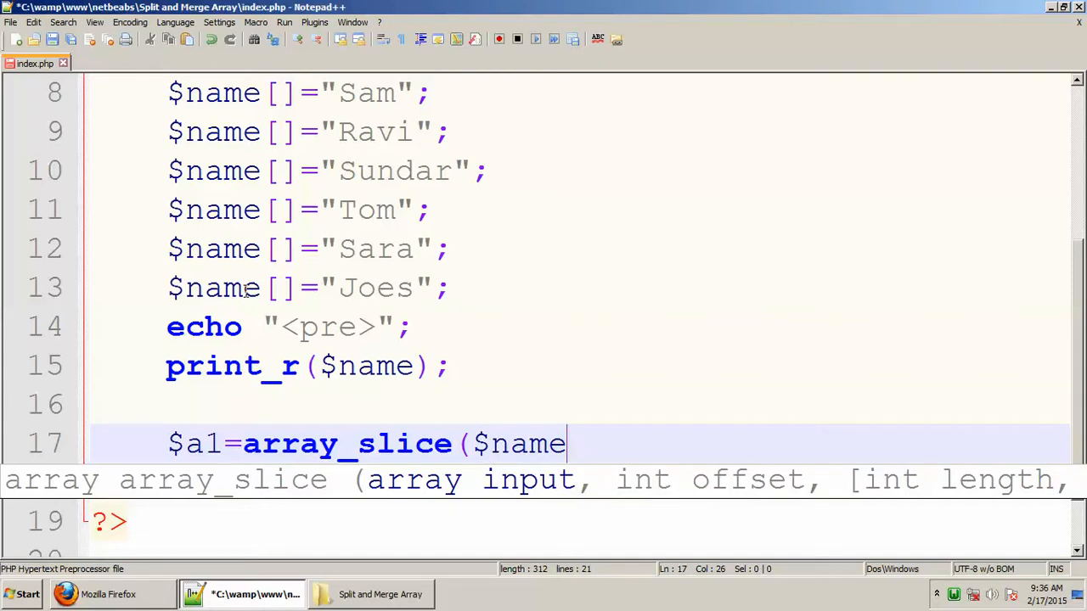
type(",")
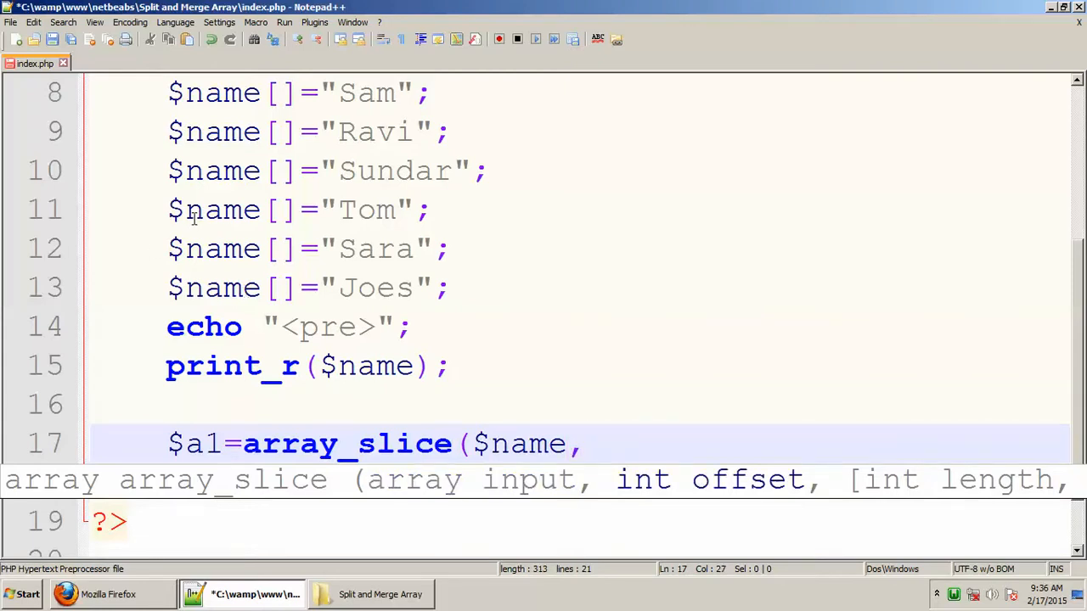
mouse_move(408, 287)
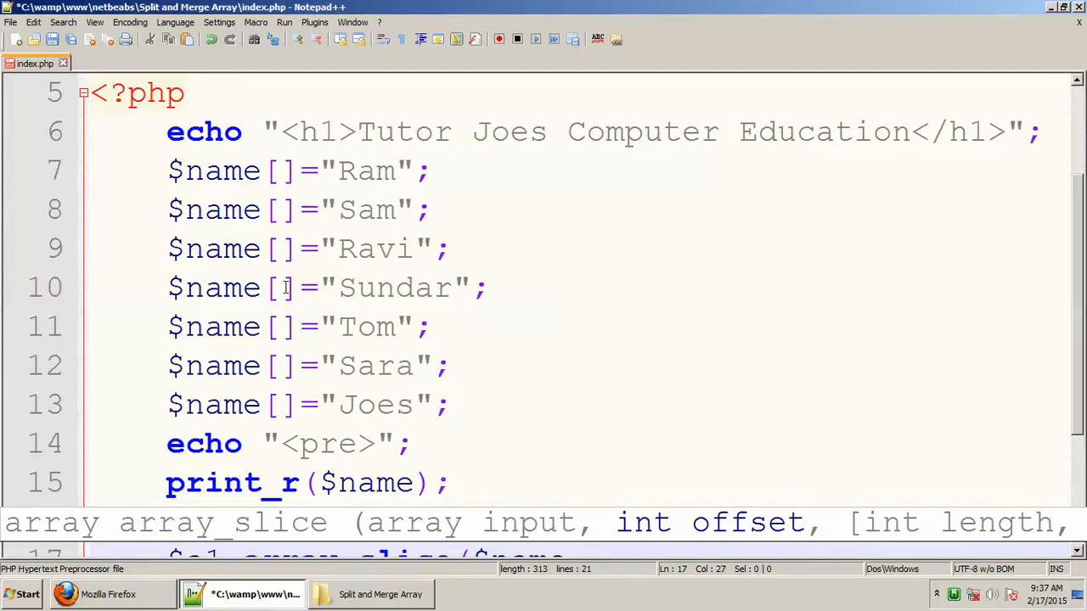
- Finish the slice with arguments 3,4 and print $a1
scroll("down", 3)
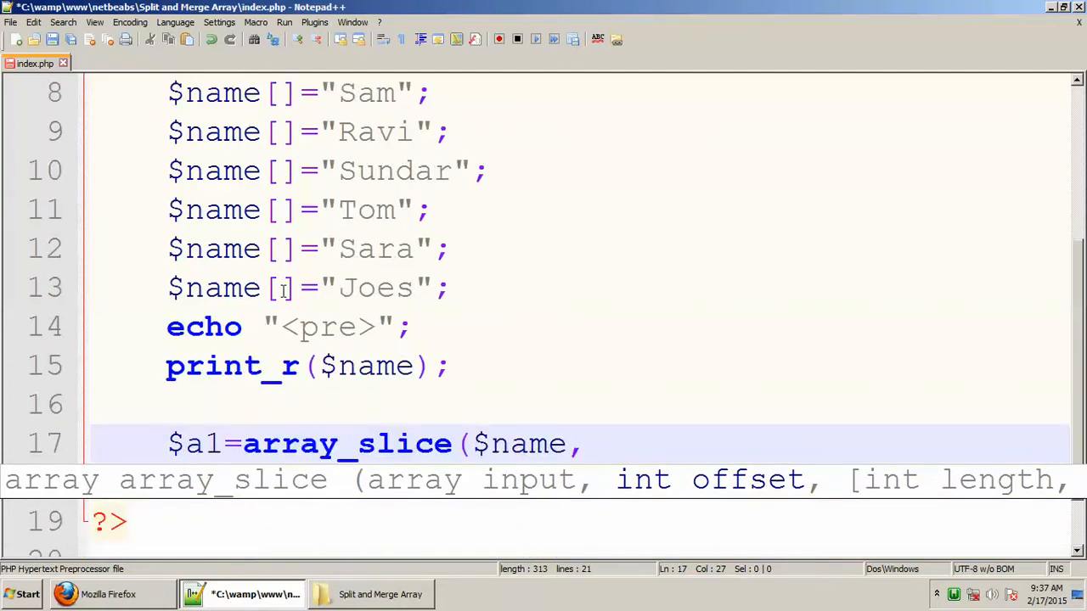
type("3")
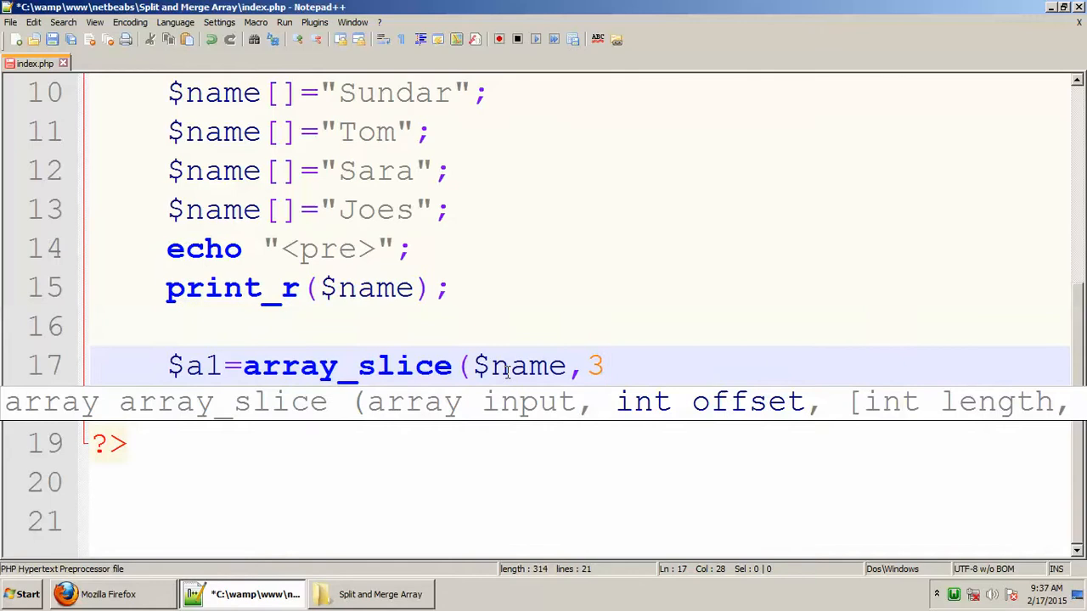
type(",")
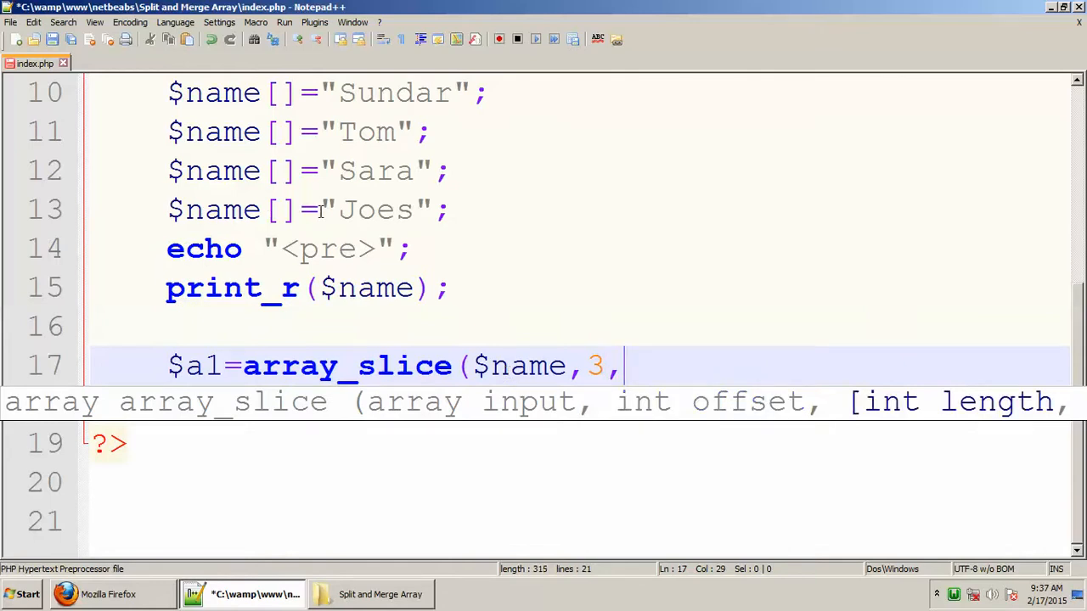
type("4")
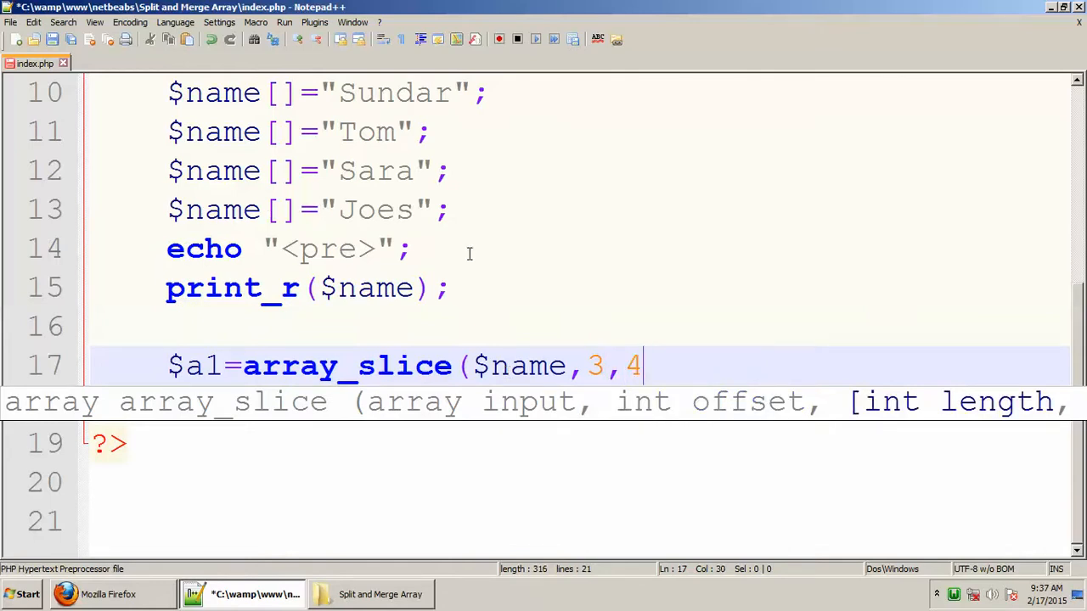
type(");")
left_click(577, 405)
type("print_r($name);")
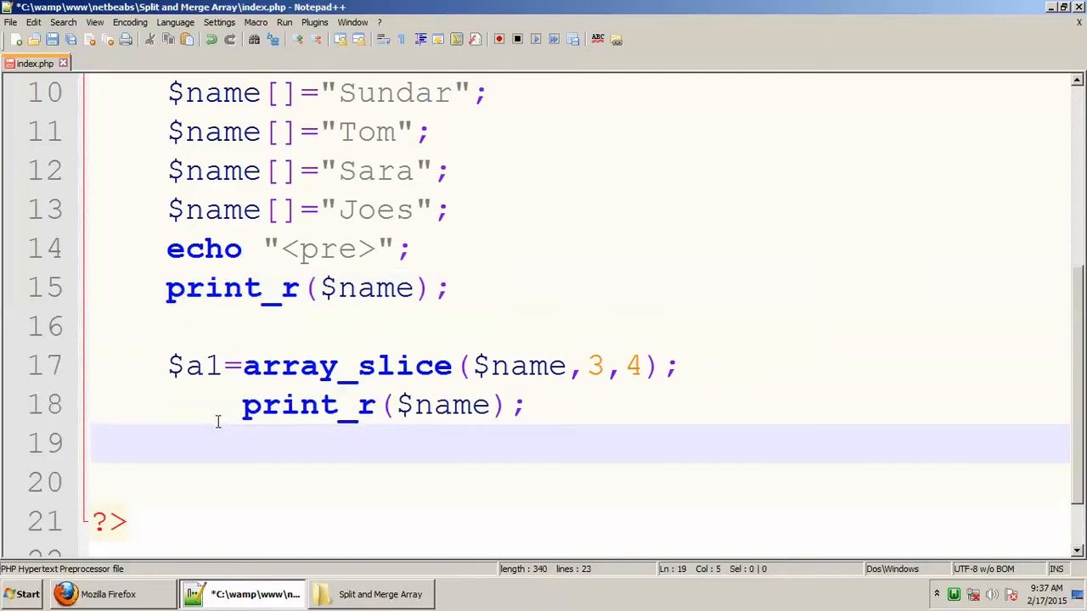
type("a1")
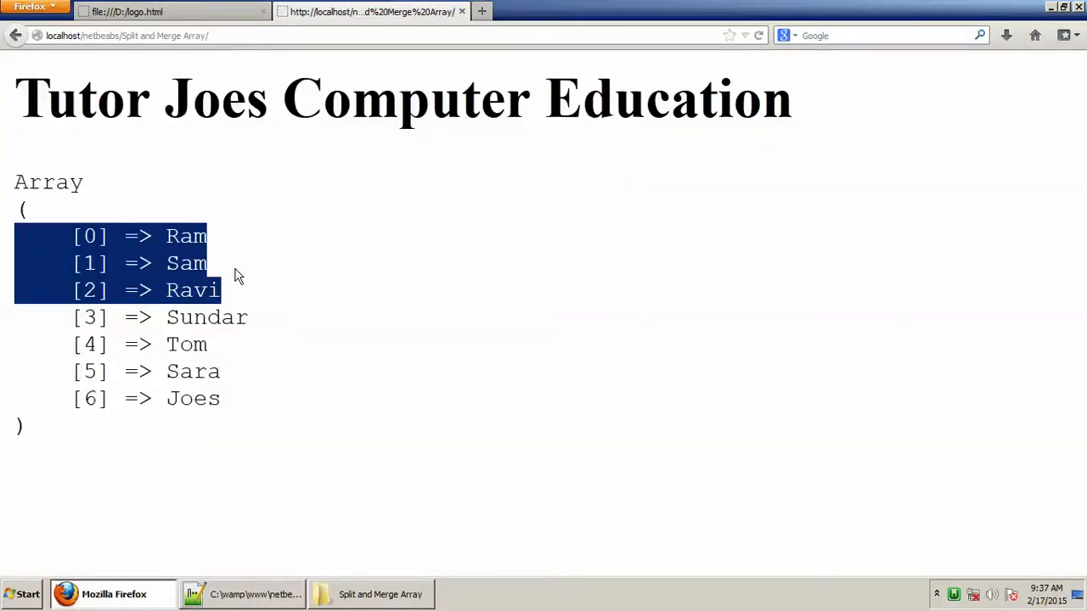
- Scroll the output and select the sliced names Sundar through Joes
scroll("down", 3)
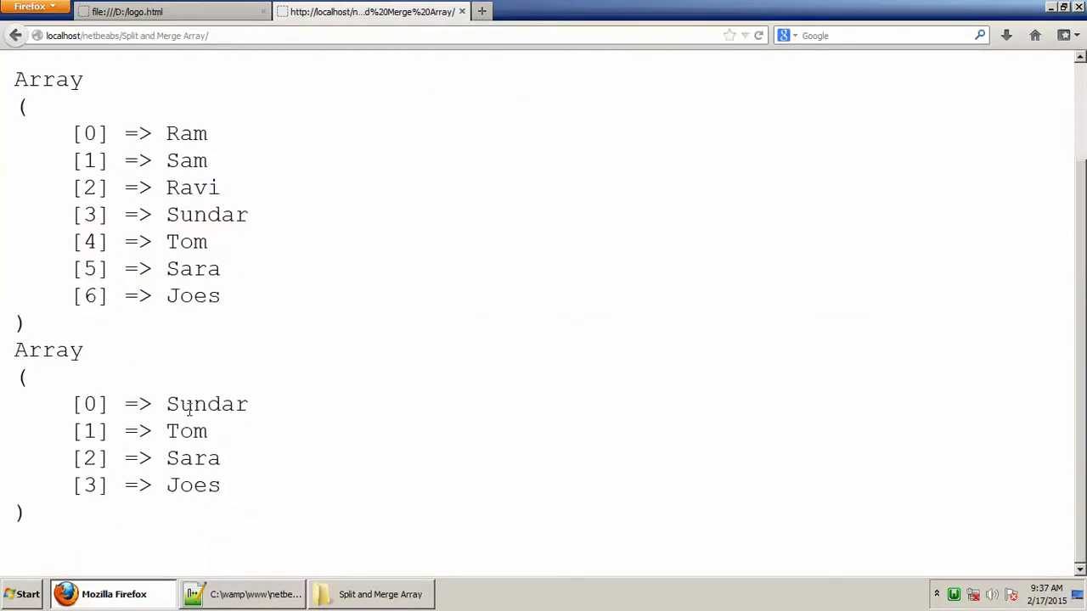
left_click_drag(166, 214, 210, 323)
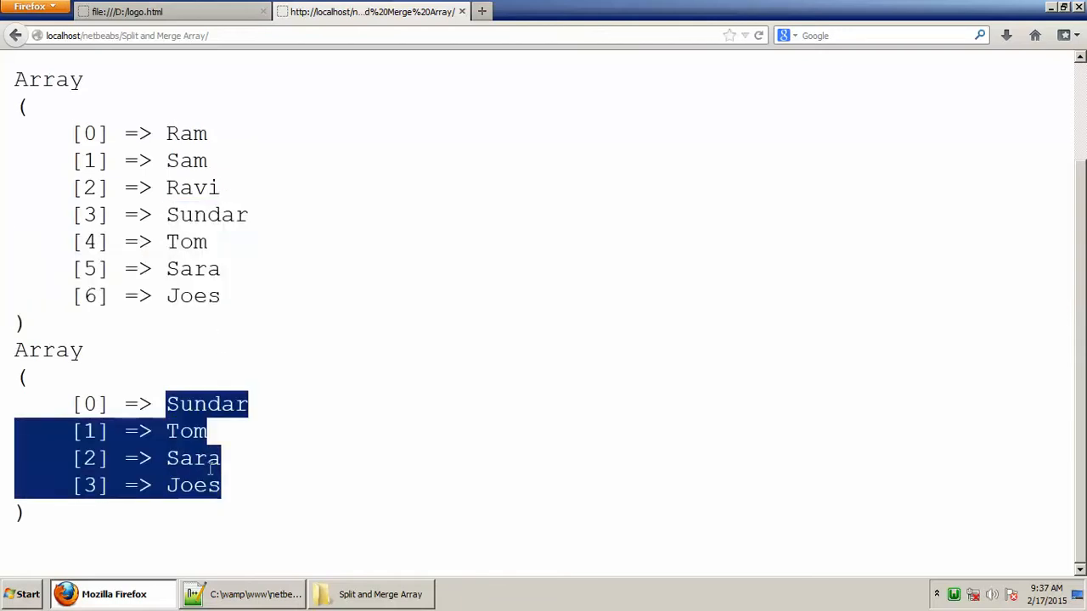
left_click(242, 593)
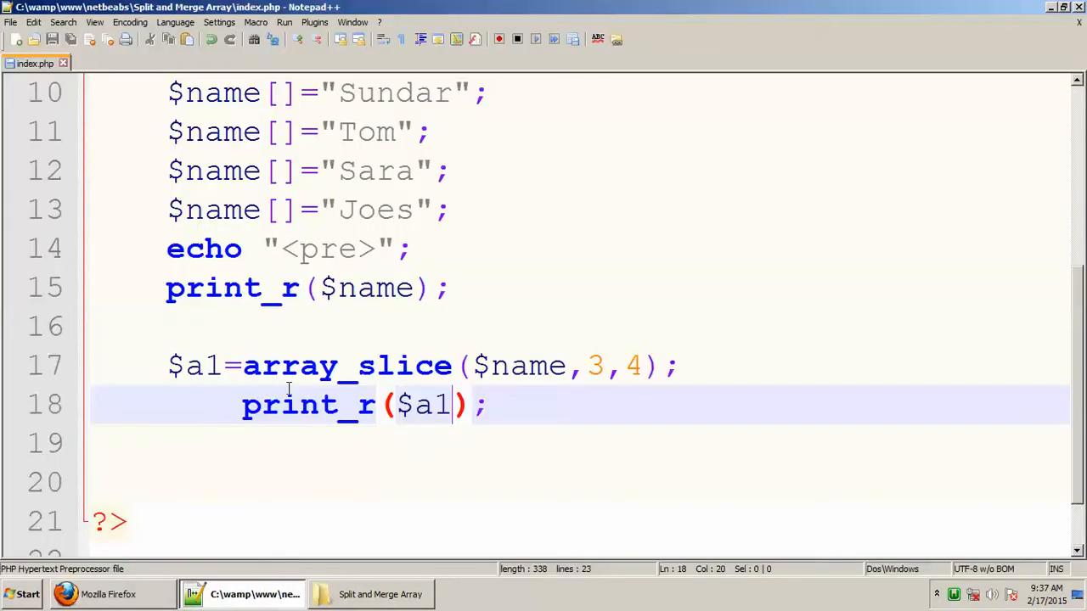
- Highlight array_slice, review the $name entries, and start a blank line after print_r($a1)
left_click(319, 365)
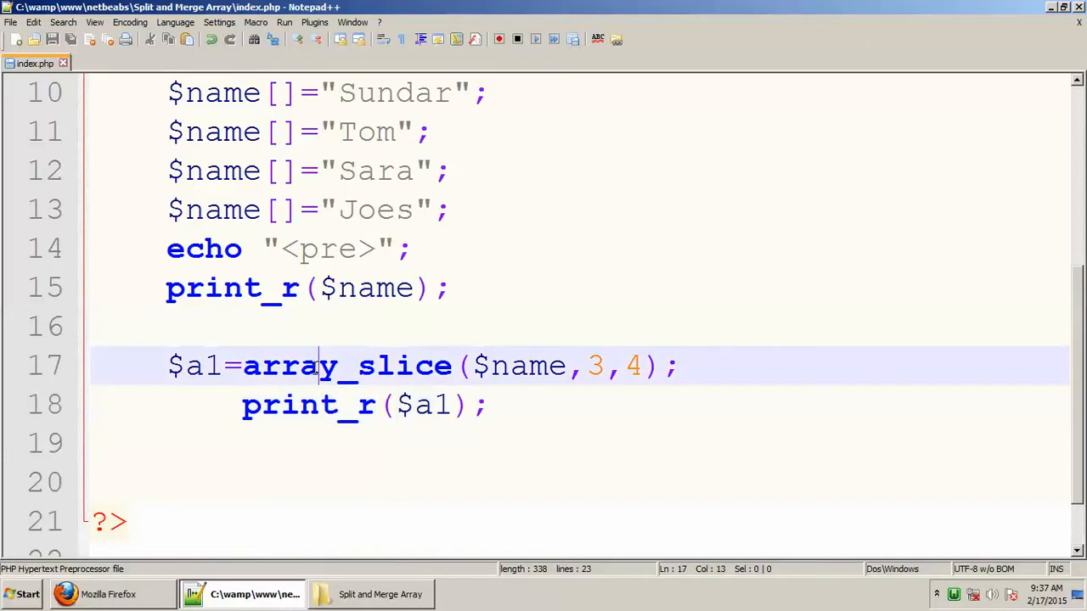
double_click(347, 365)
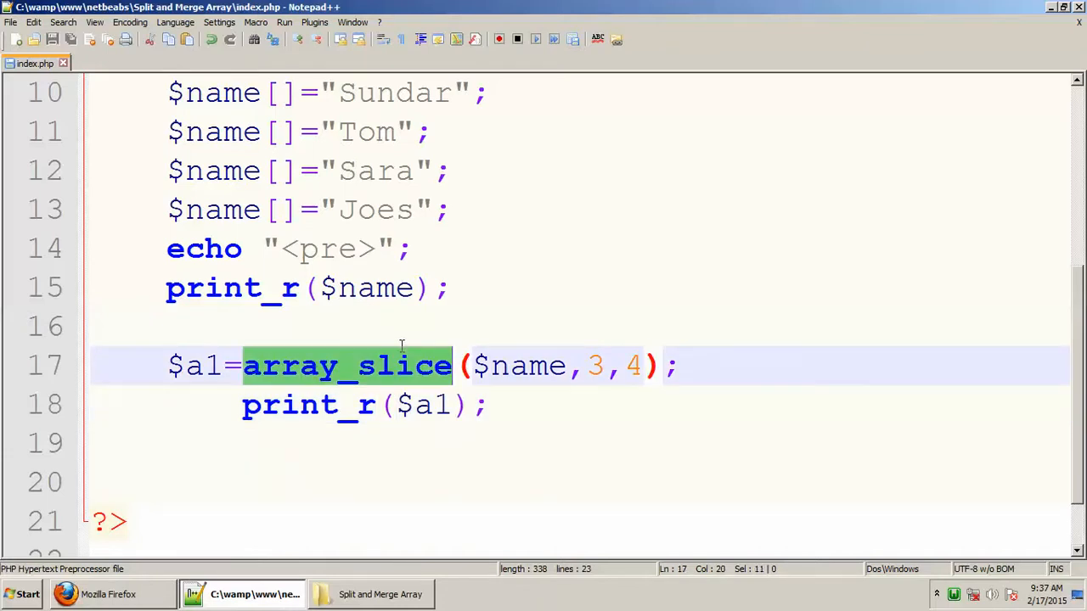
mouse_move(234, 344)
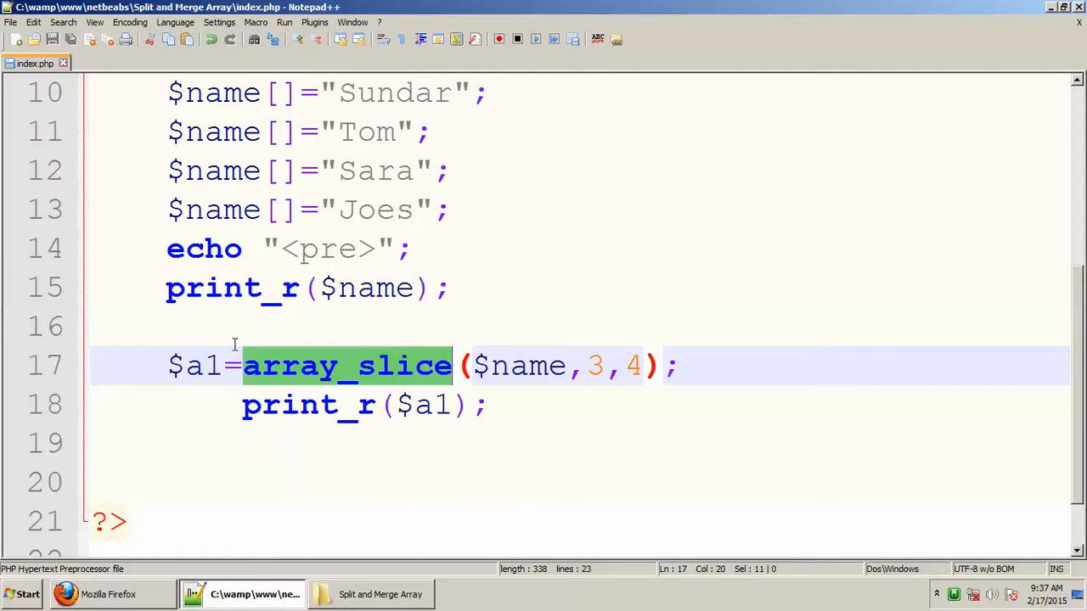
mouse_move(166, 274)
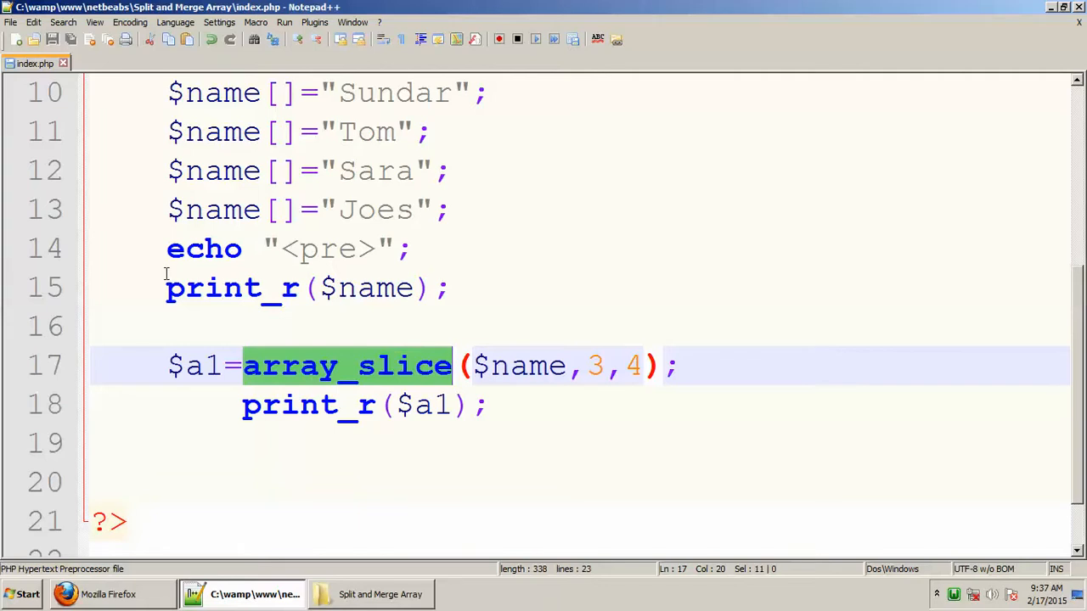
scroll("down", 3)
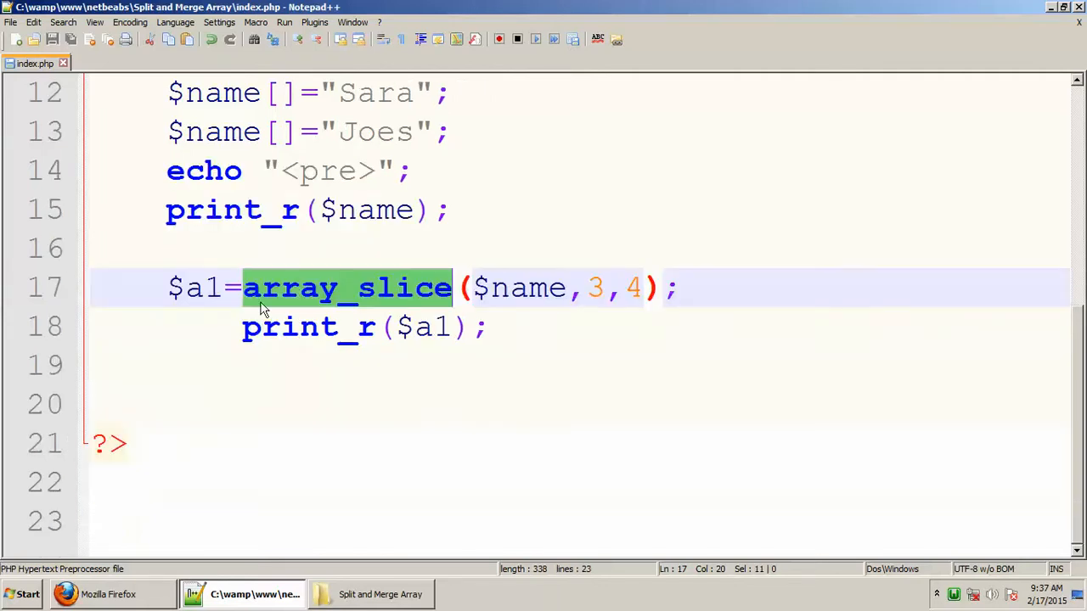
scroll("up", 3)
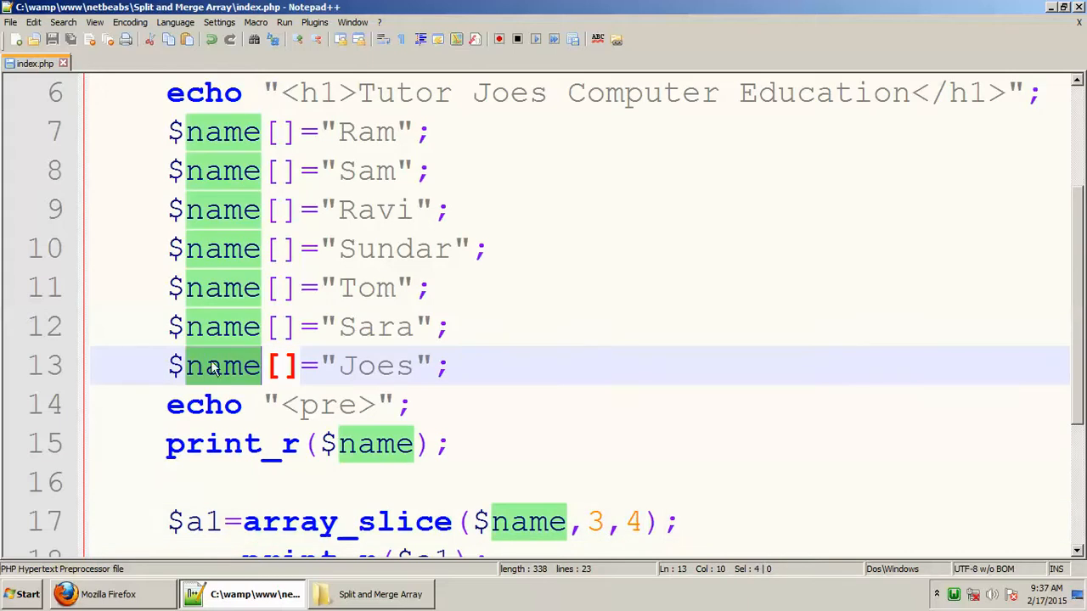
scroll("down", 3)
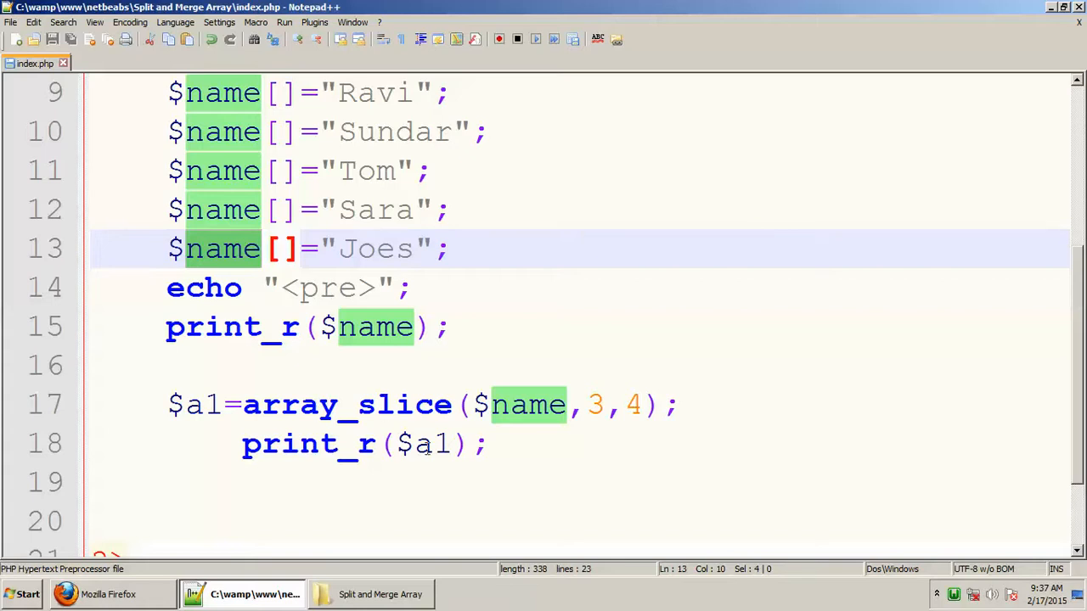
left_click(513, 443)
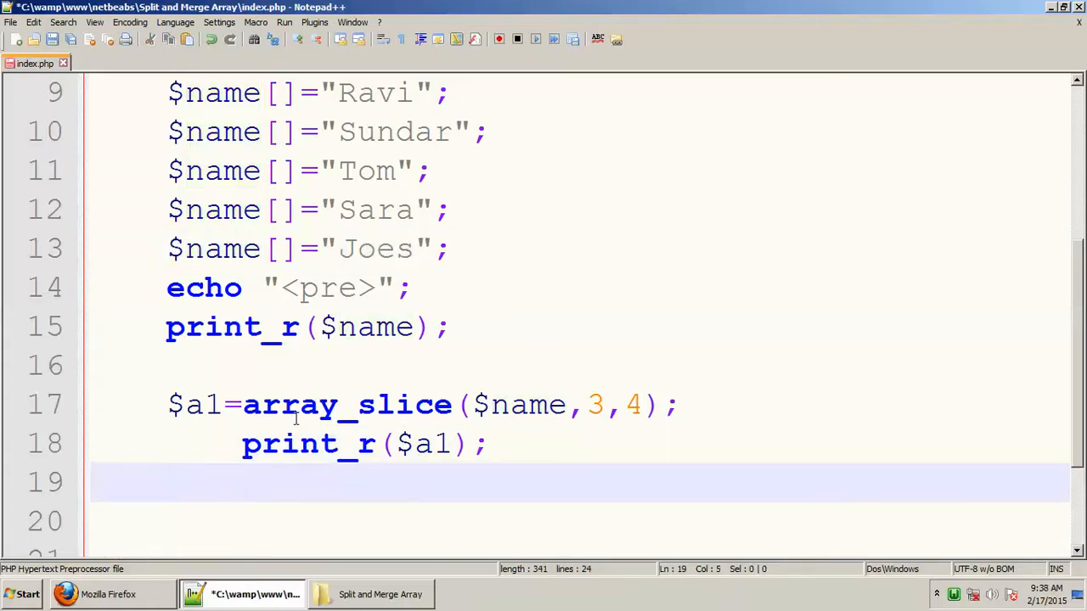
- Add $name2[] entries for Gowtham, Rahul and Ravi, plus a print_r line
type("$name2[]=\"")
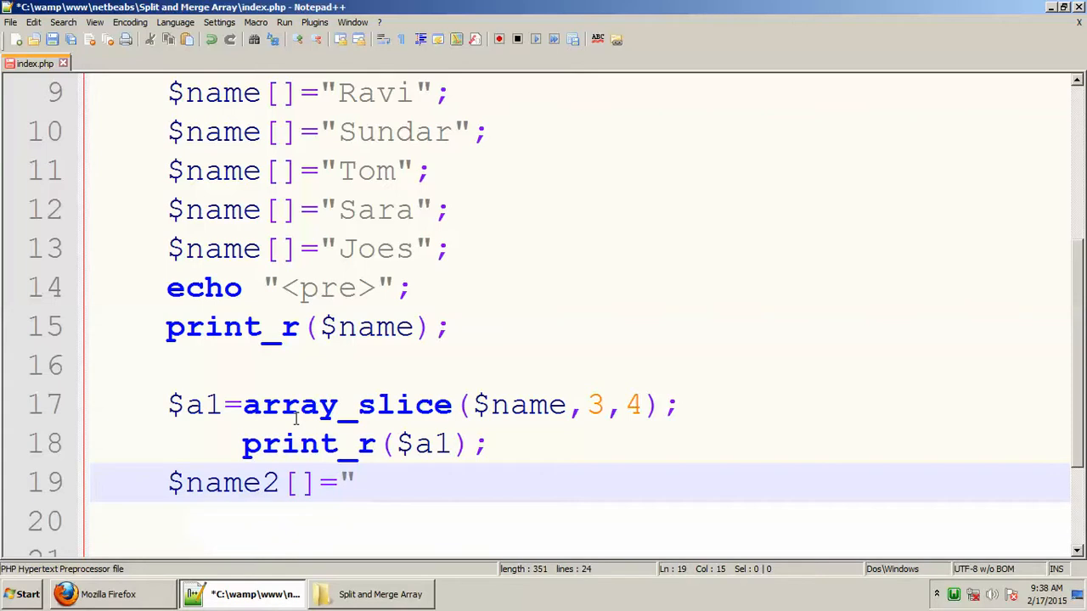
type("Gowtha")
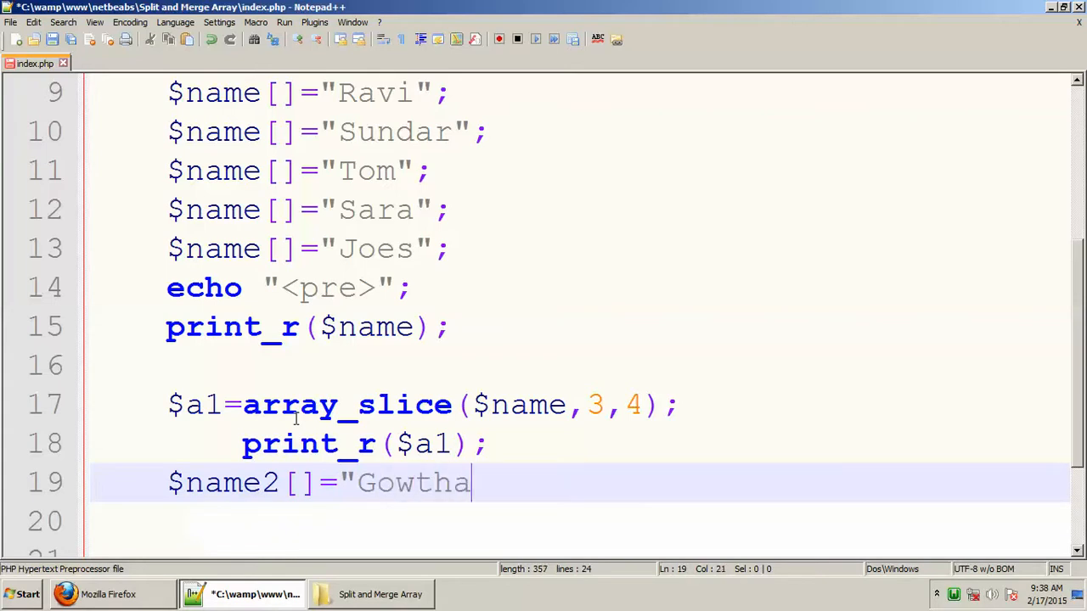
type("m\";")
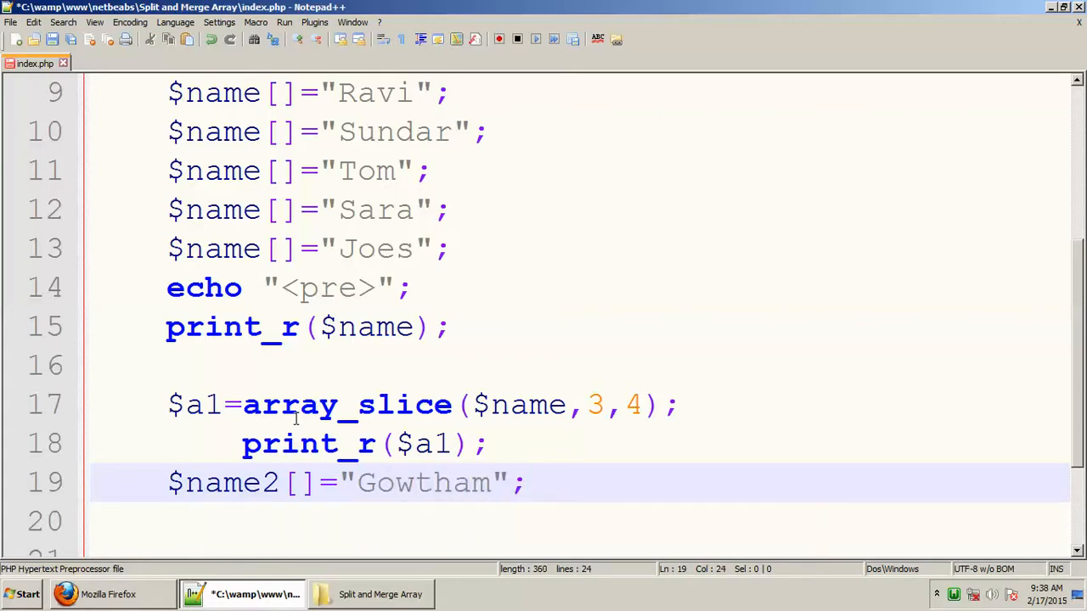
key("Enter")
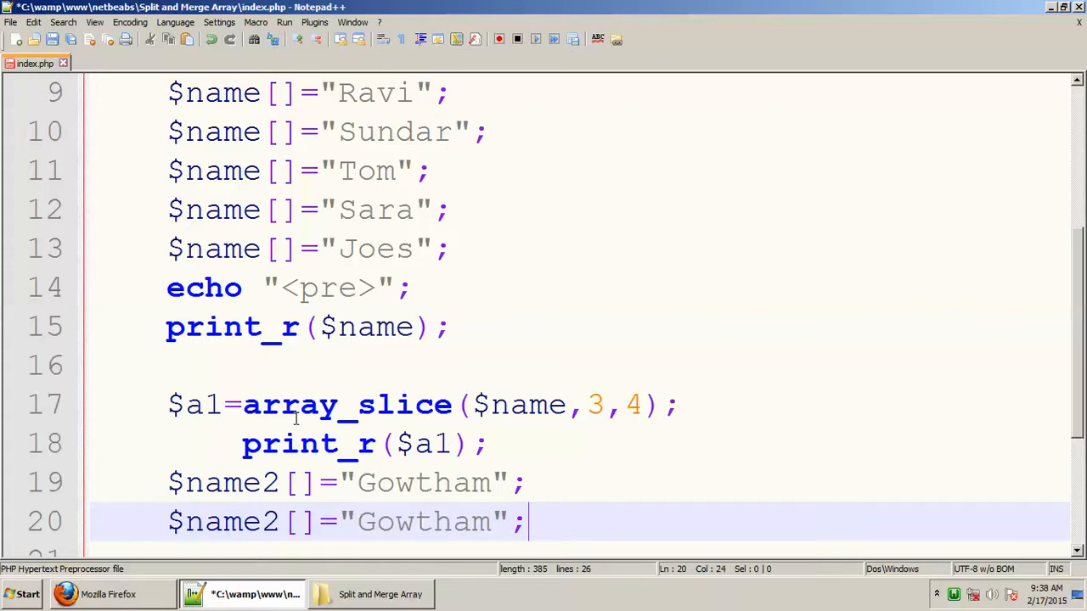
type("R")
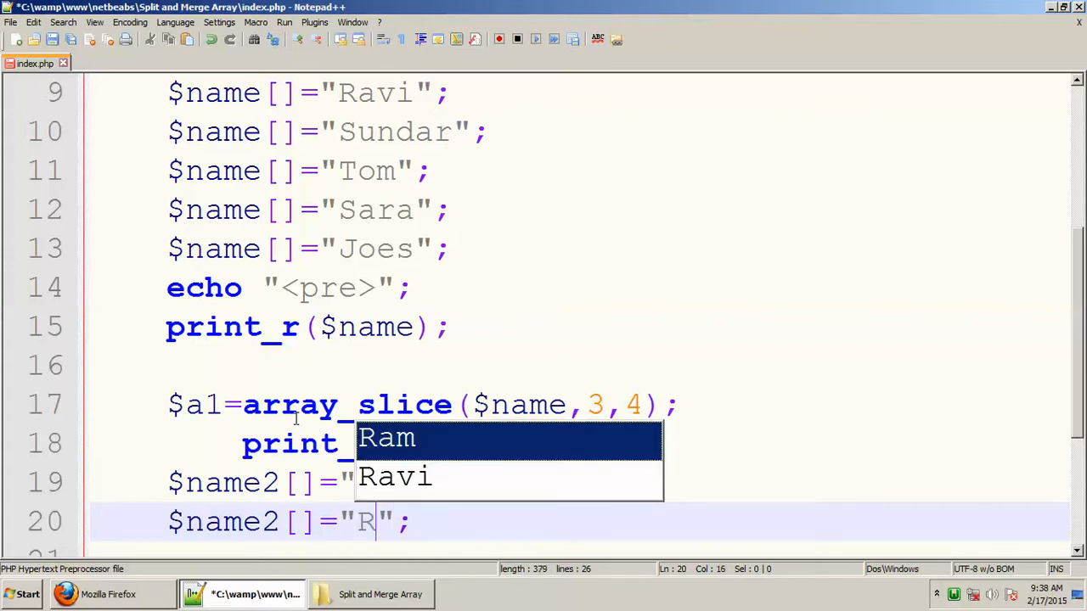
type("ahul")
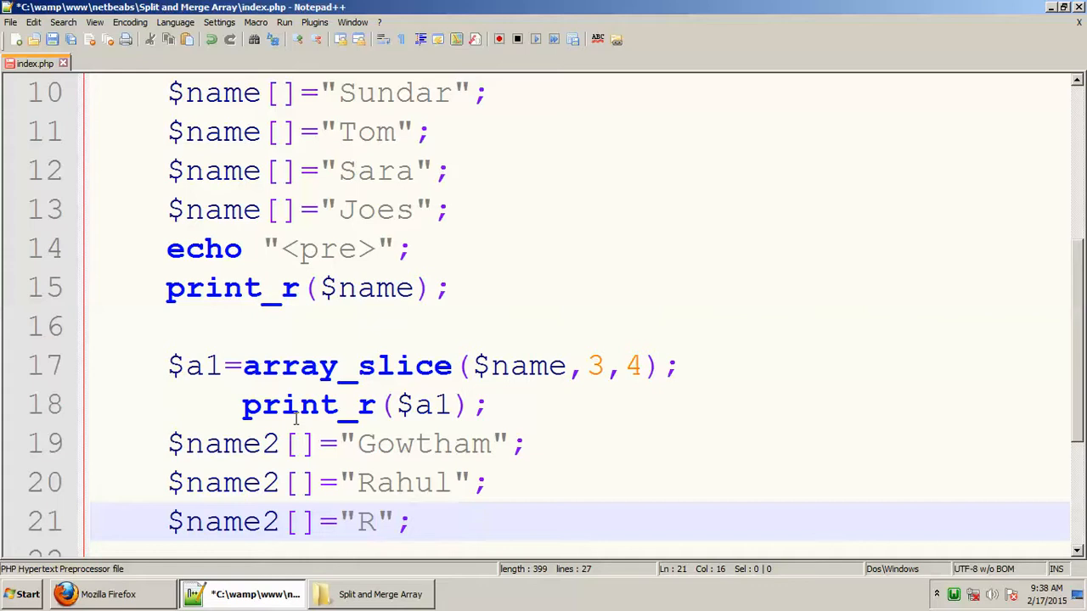
type("avi")
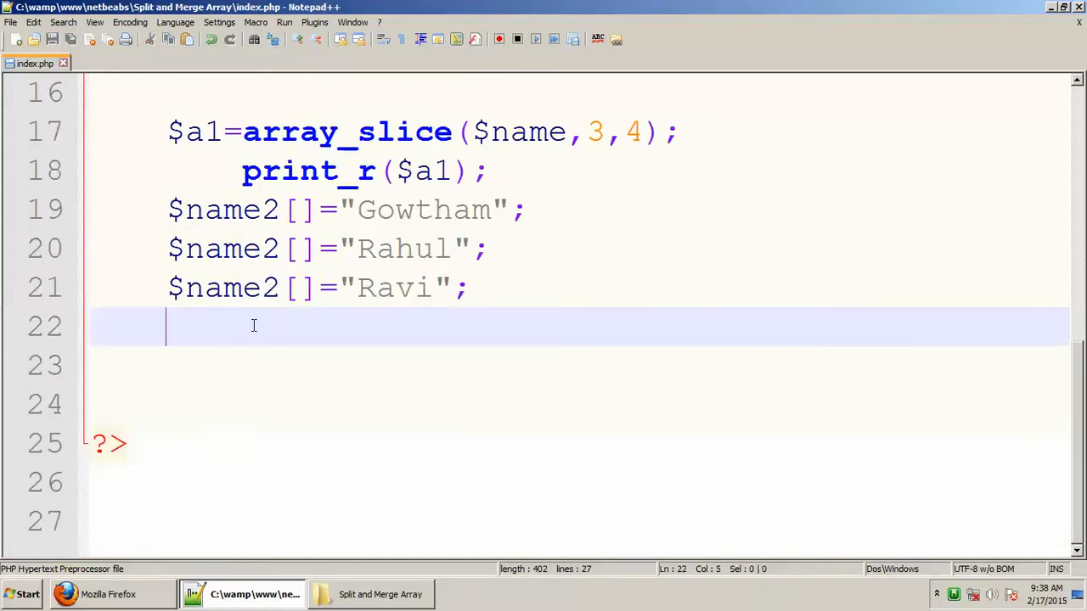
type("print_r($name);")
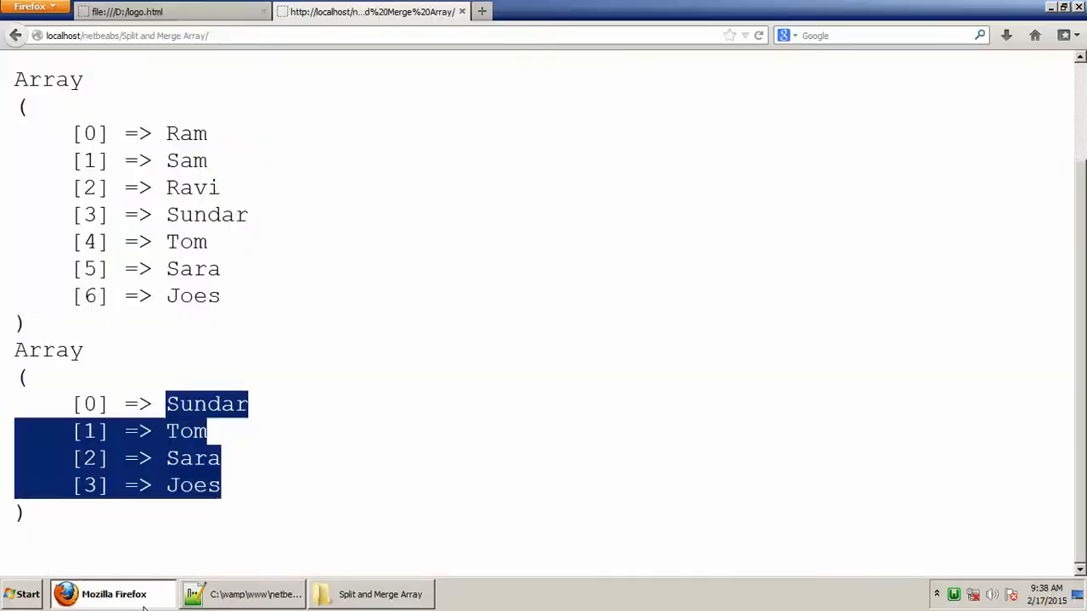
- Scroll through the reloaded page to view the Gowtham, Rahul, Ravi array
scroll("down", 3)
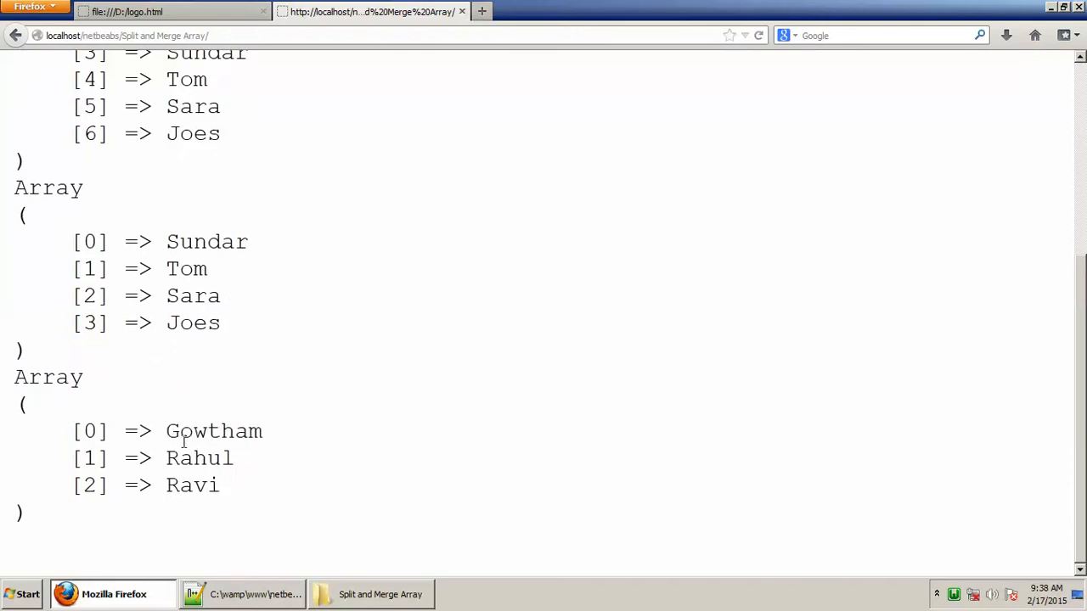
scroll("up", 3)
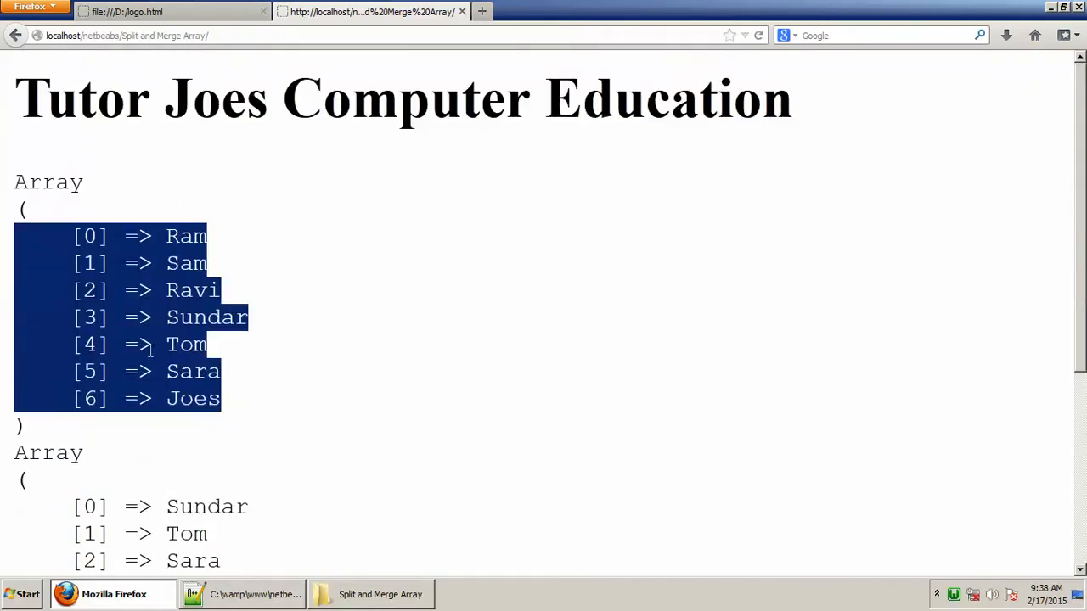
scroll("down", 3)
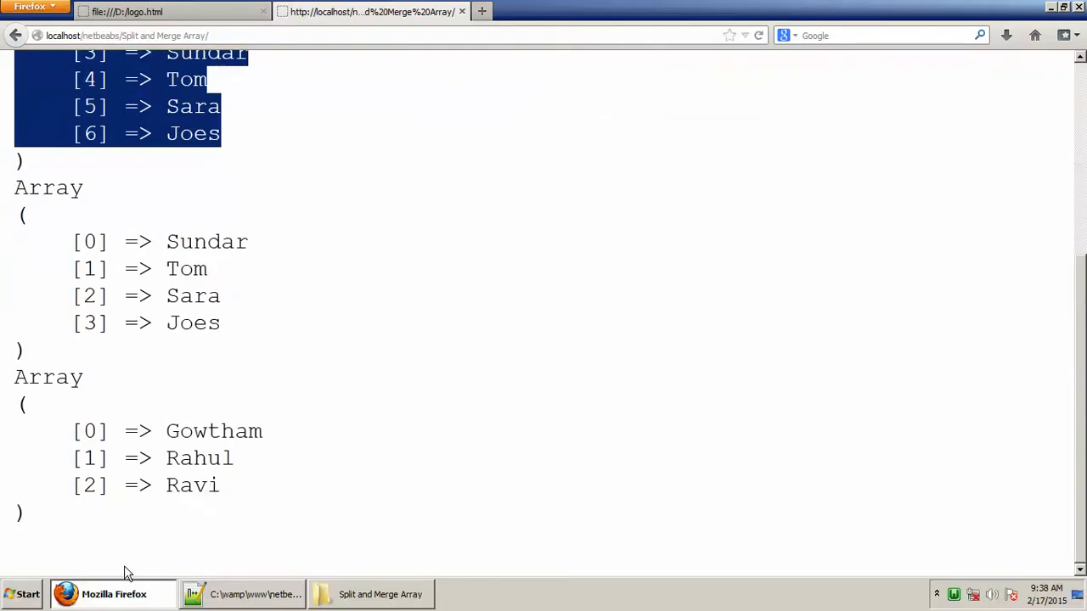
mouse_move(122, 569)
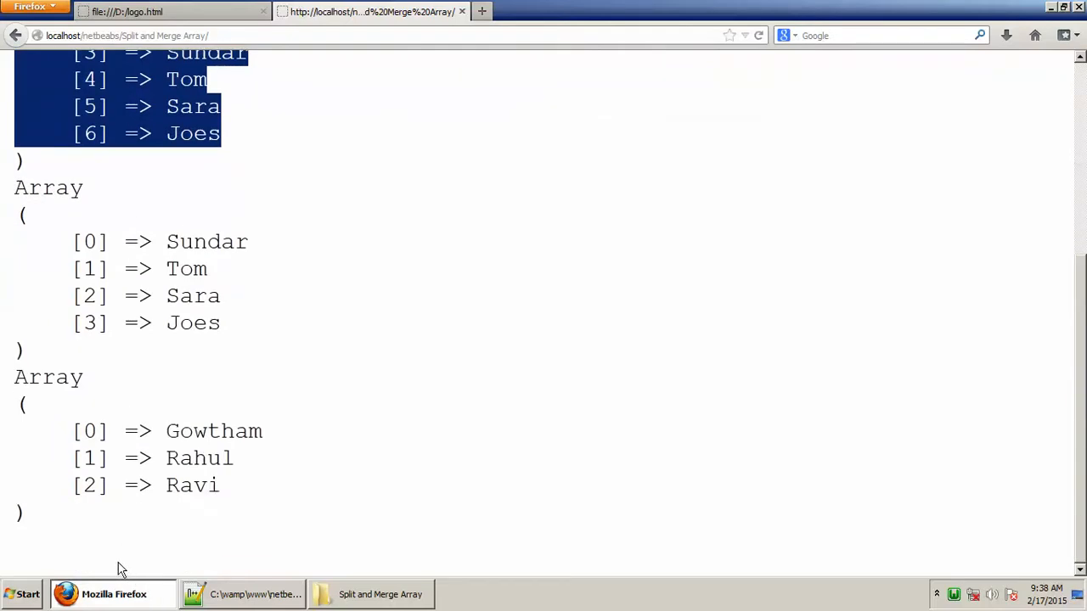
mouse_move(46, 260)
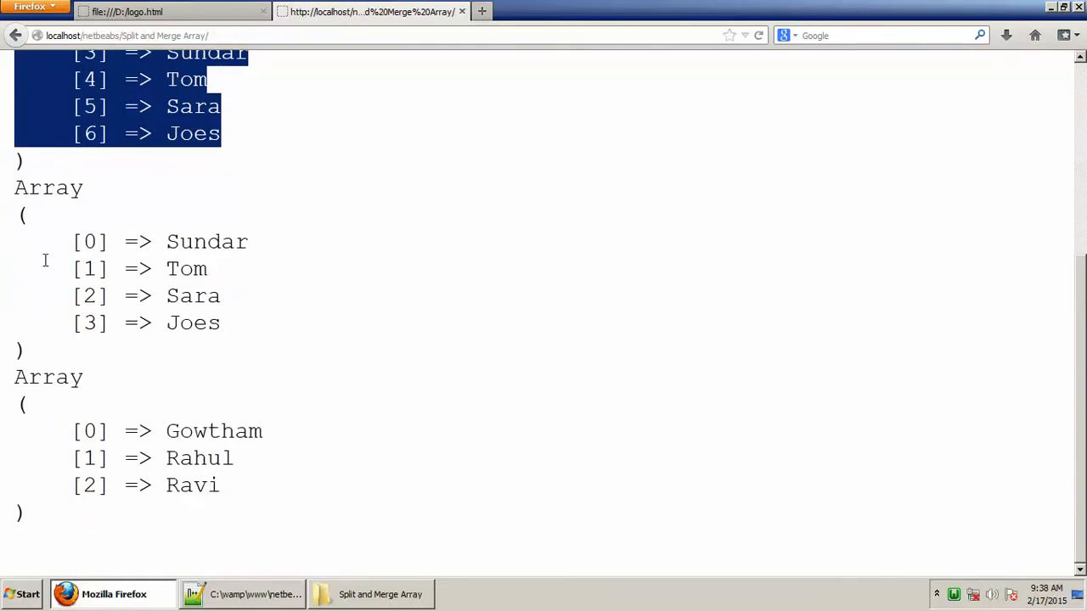
- Store array_merge($name,$name2) in $total below print_r($name2)
left_click(244, 593)
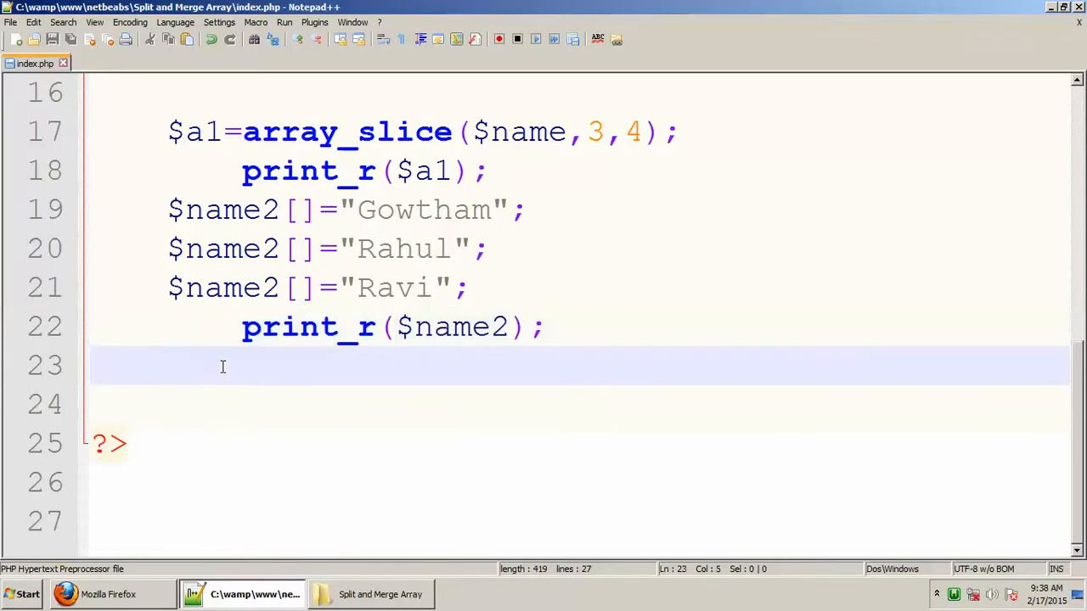
type("$tot")
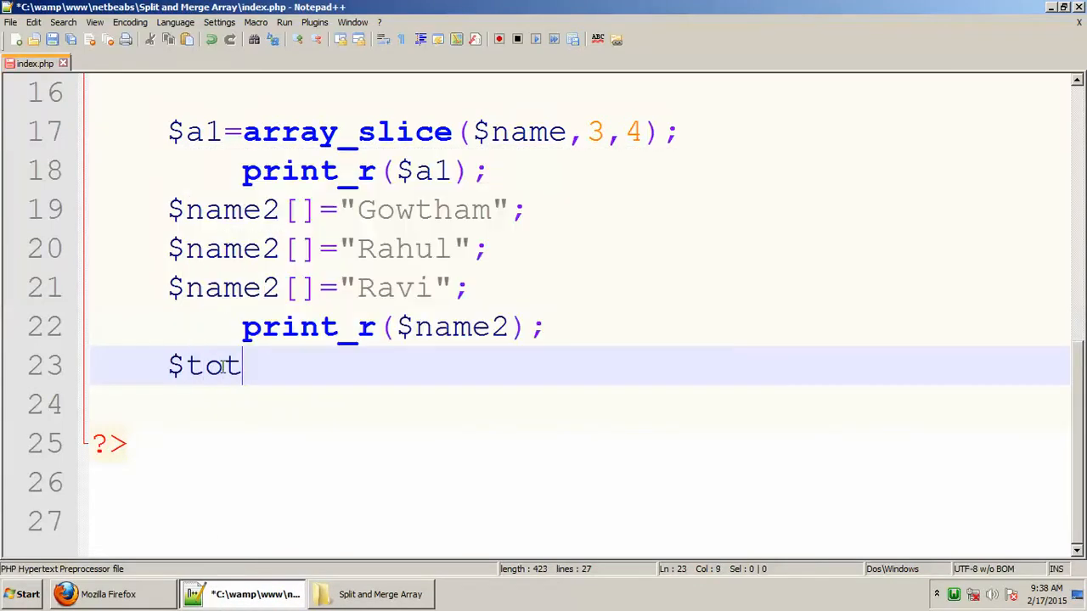
type("al")
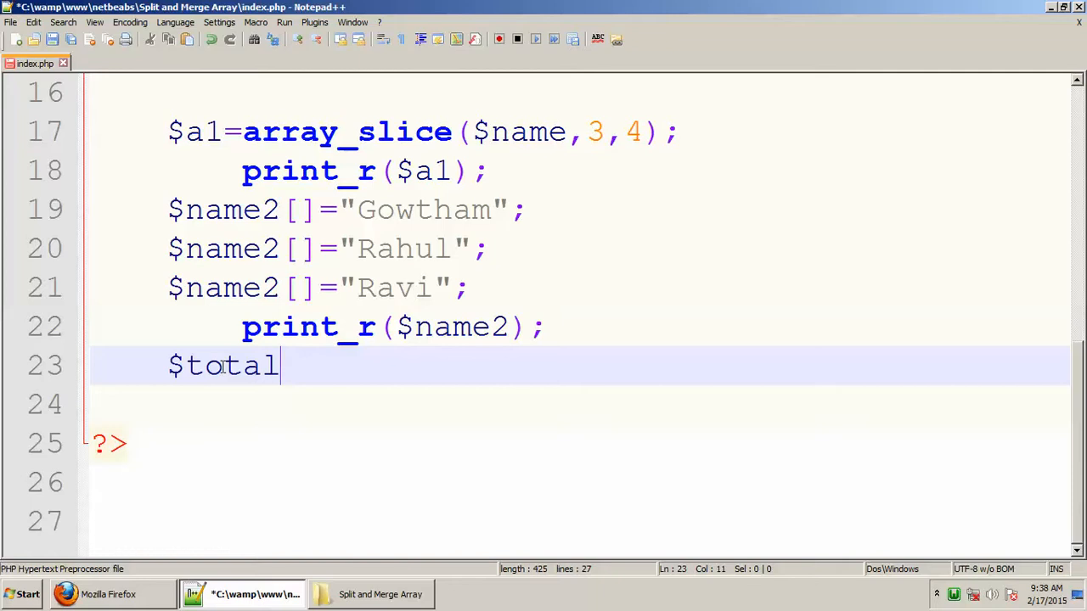
type("=array")
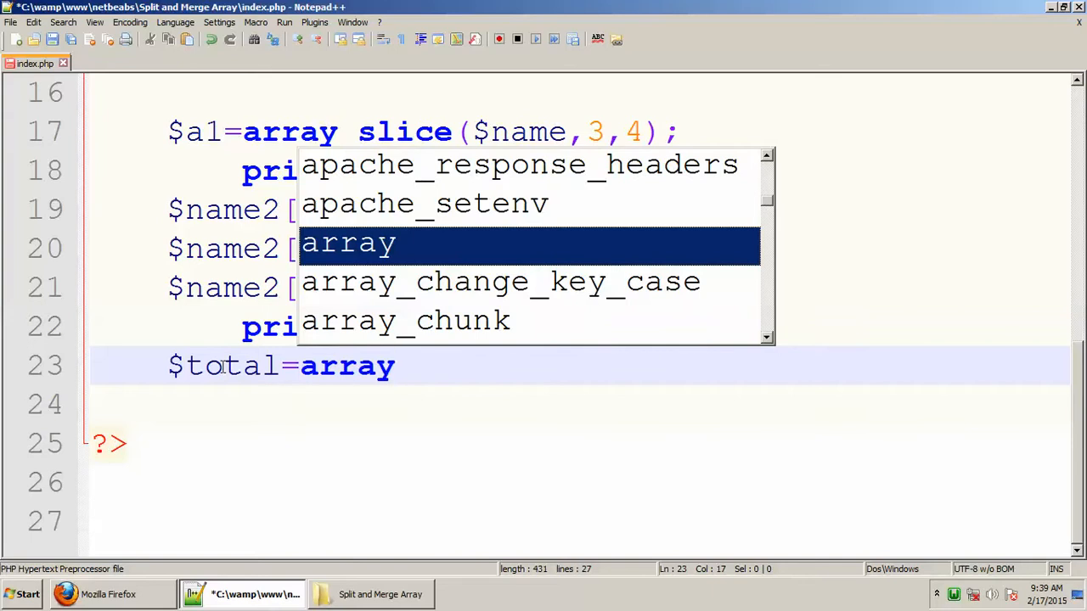
type("_,e")
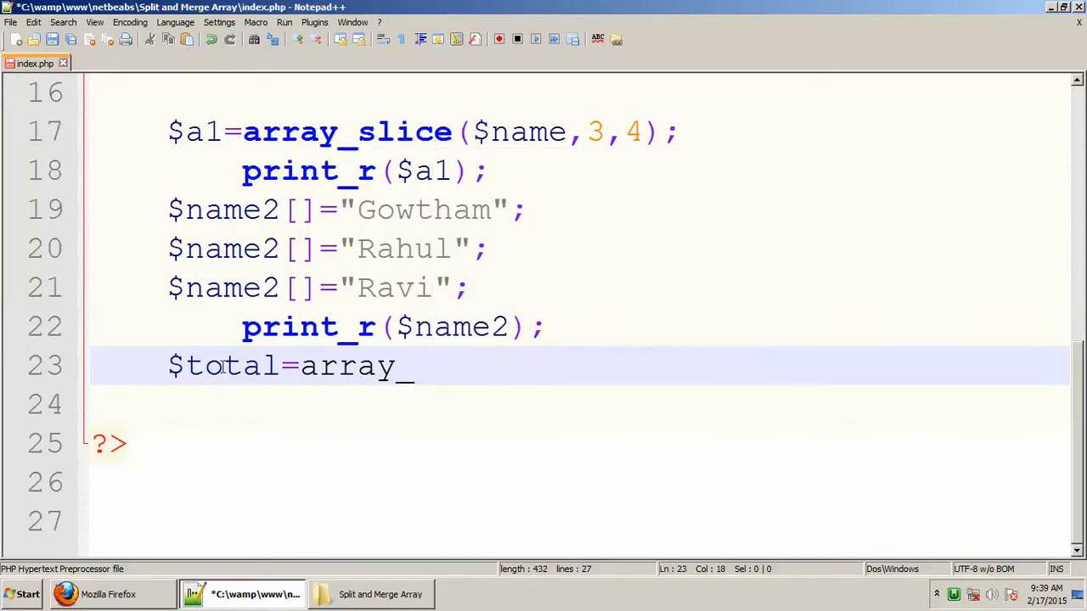
type("merge")
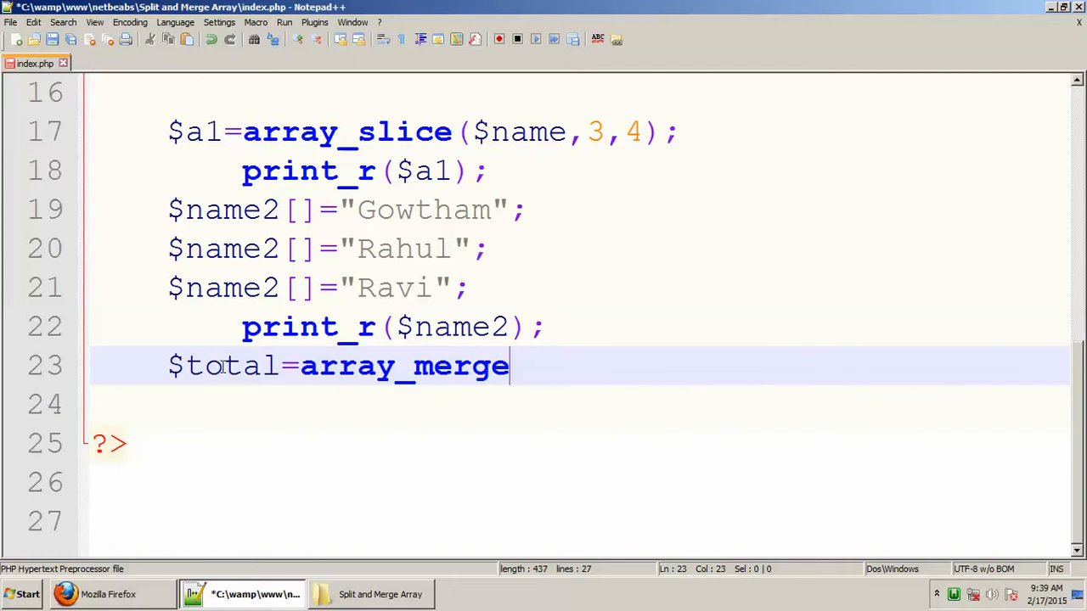
type("(")
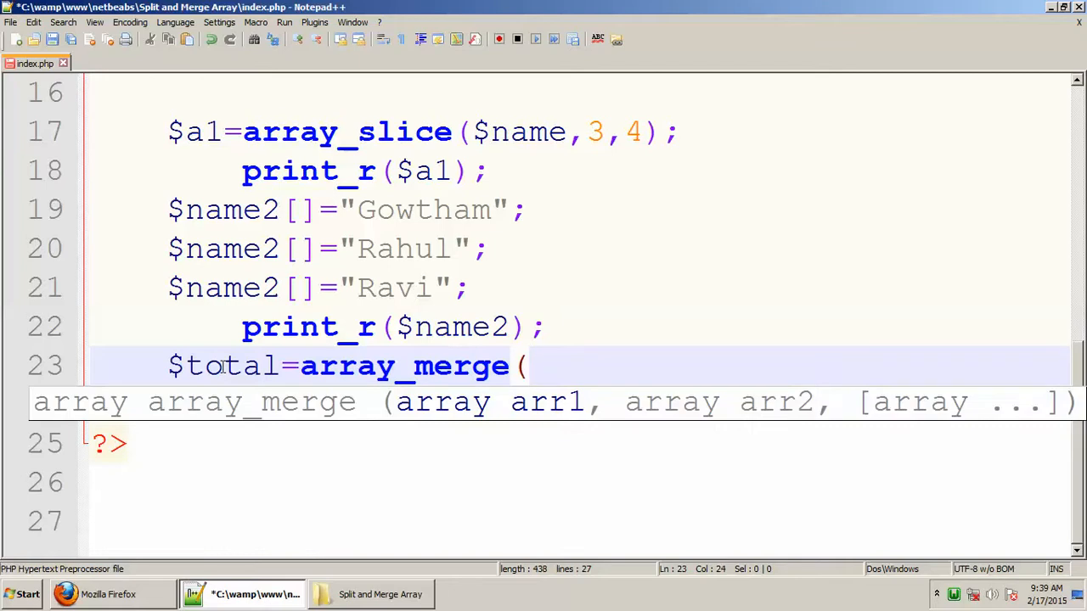
type("$name")
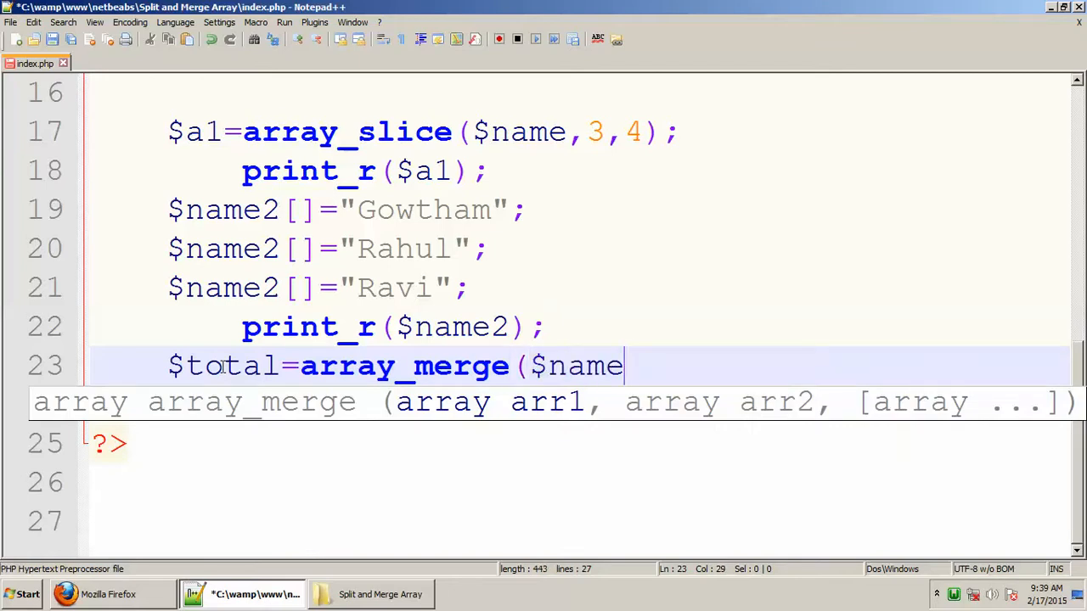
type(",")
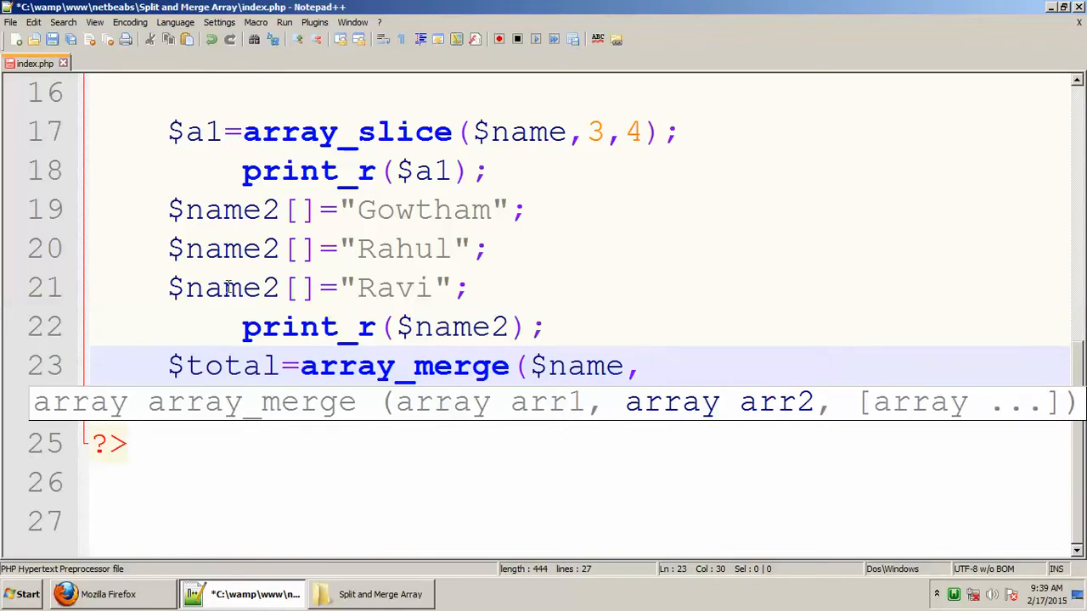
type("$name2);")
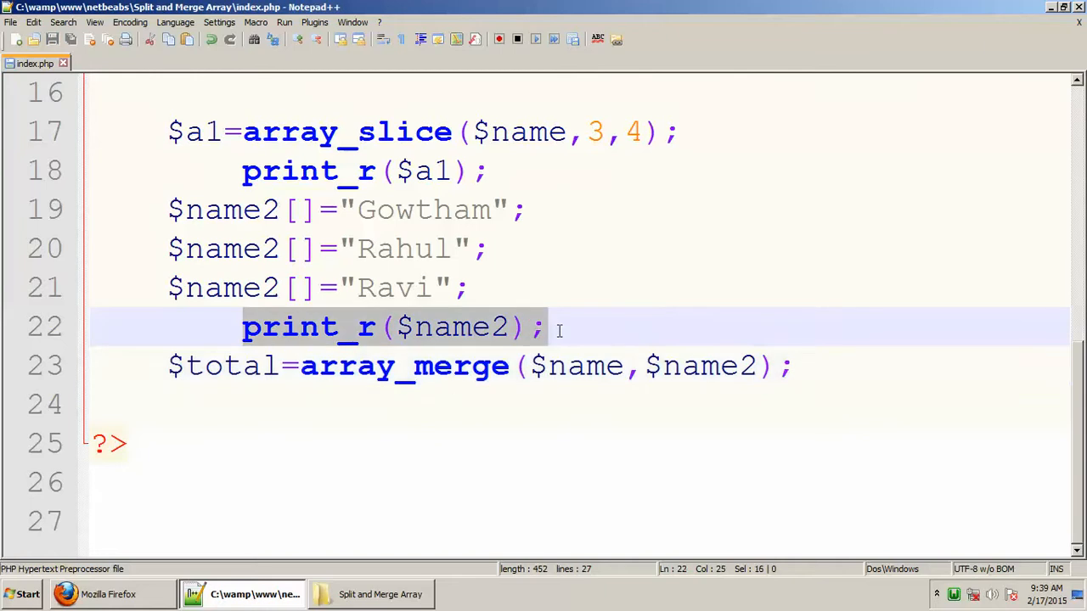
- Add a print_r($total); line after the merge
type("print_r($name2);")
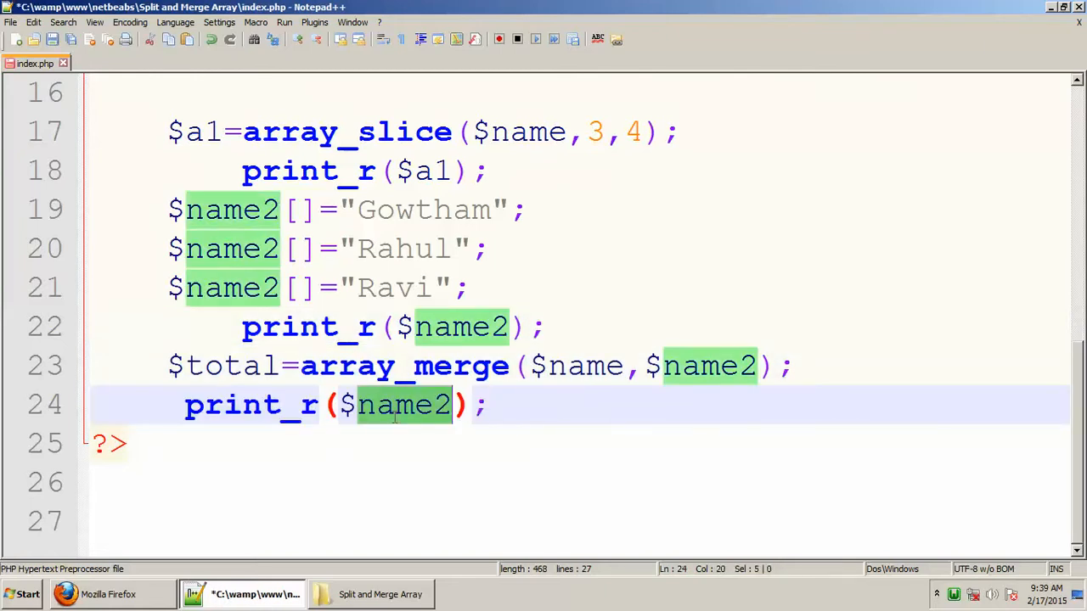
type("t")
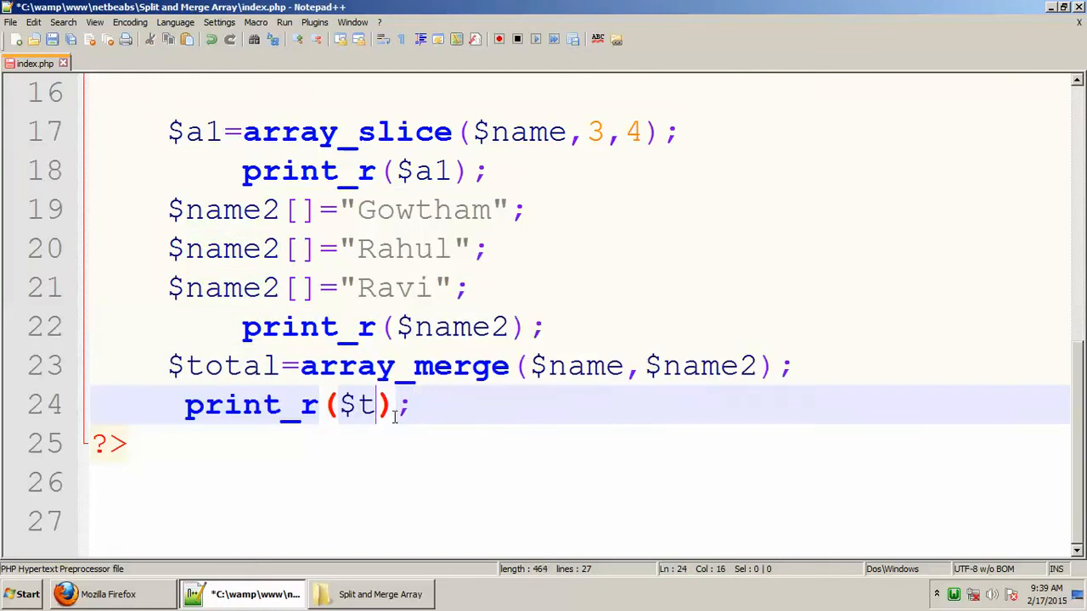
type("o")
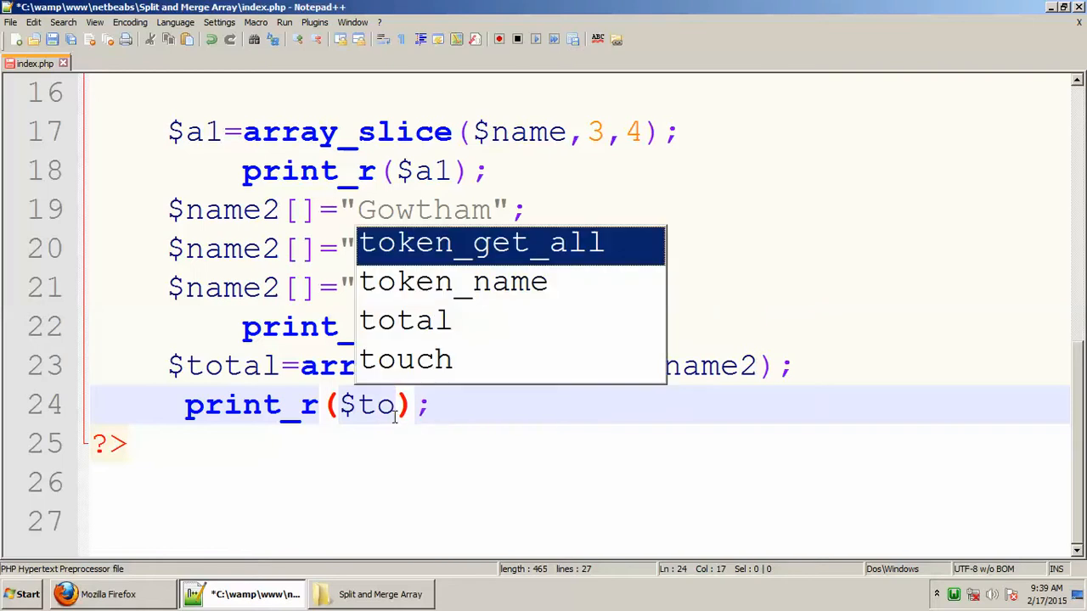
type("t")
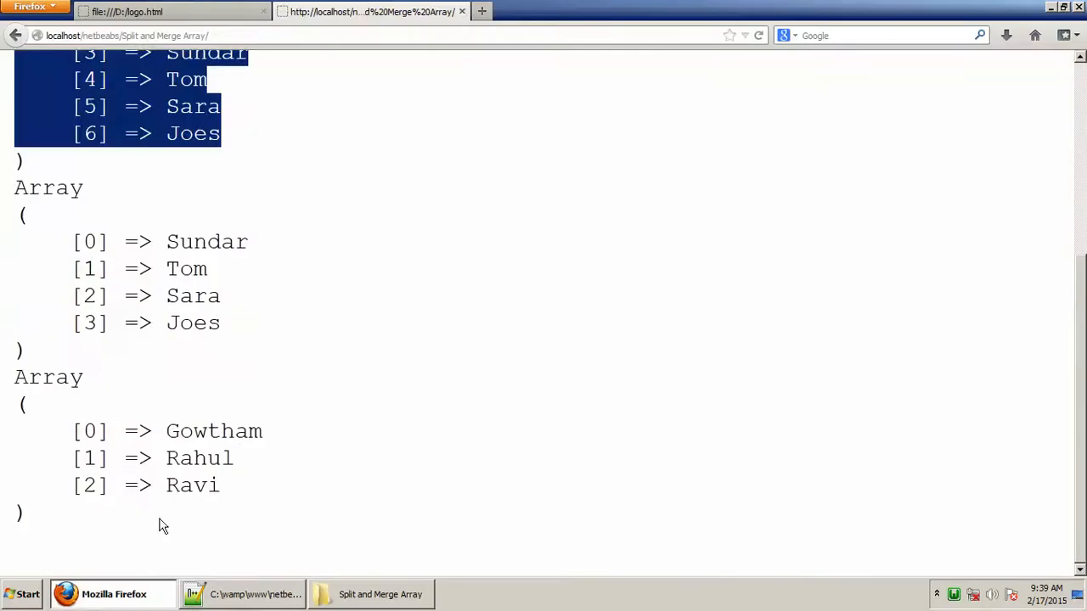
- Highlight all ten merged array entries, Ram through Ravi, in the reloaded page
scroll("down", 3)
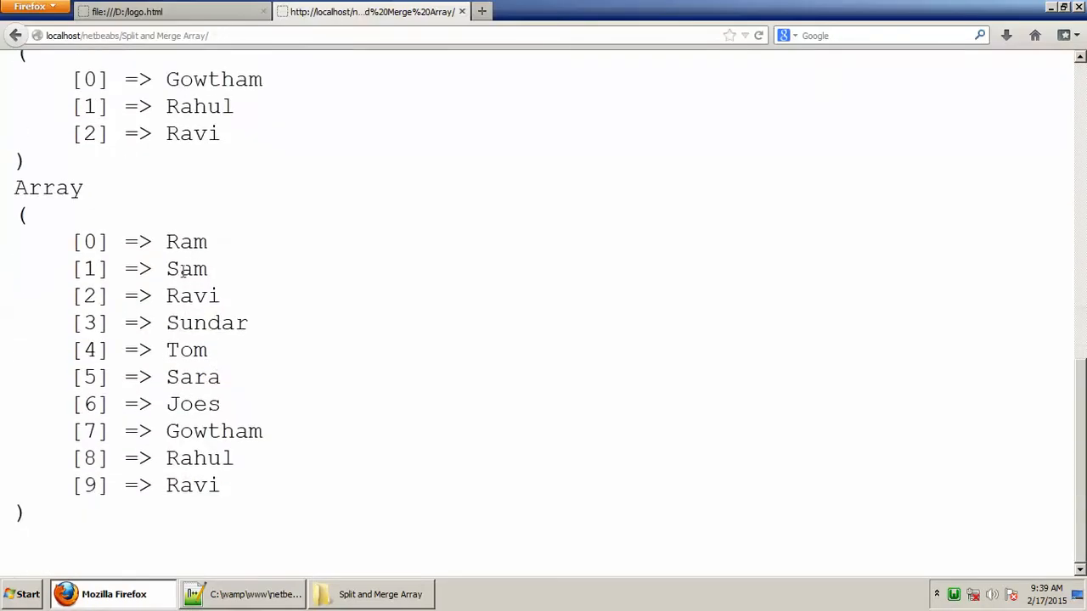
left_click_drag(167, 241, 208, 269)
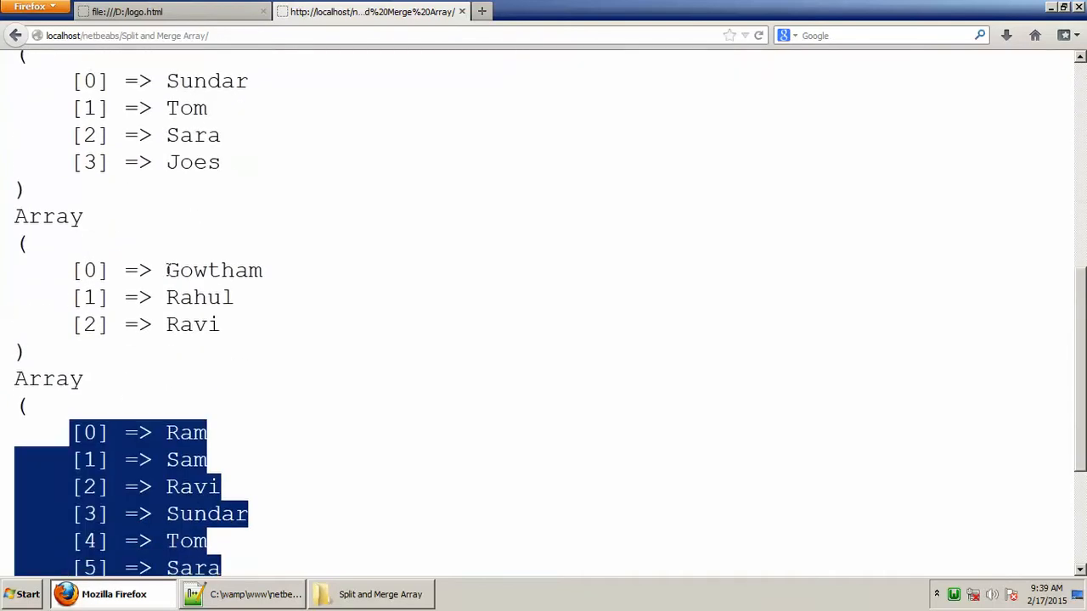
scroll("down", 3)
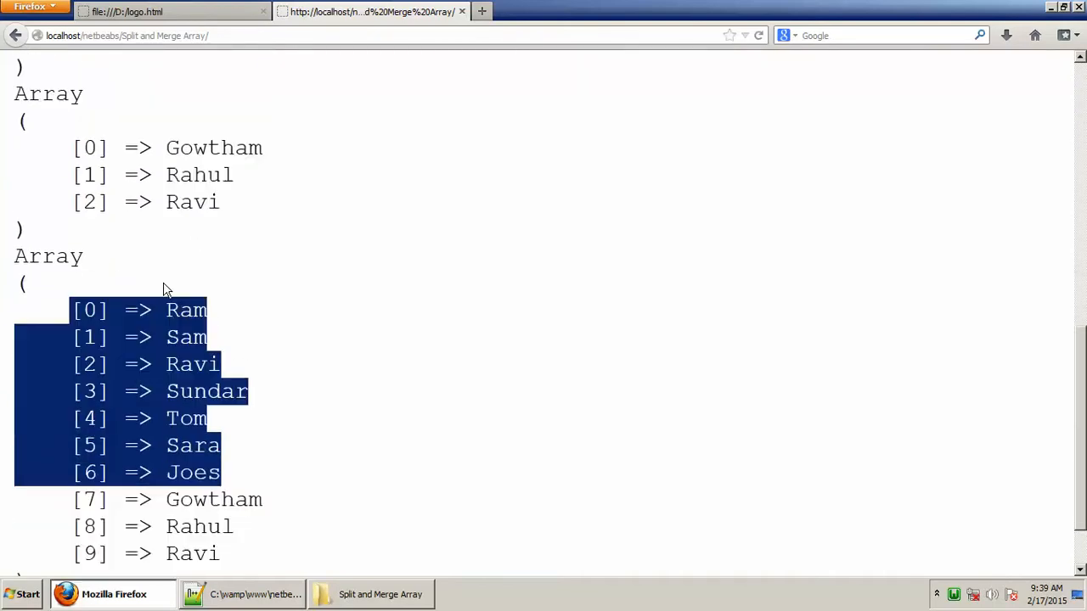
scroll("down", 3)
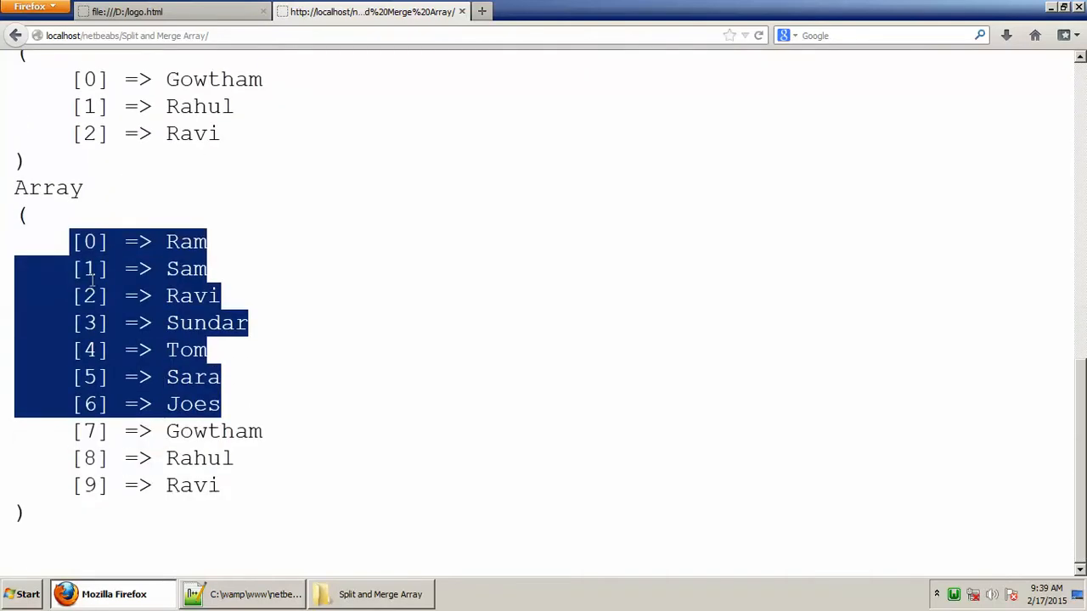
left_click(59, 242)
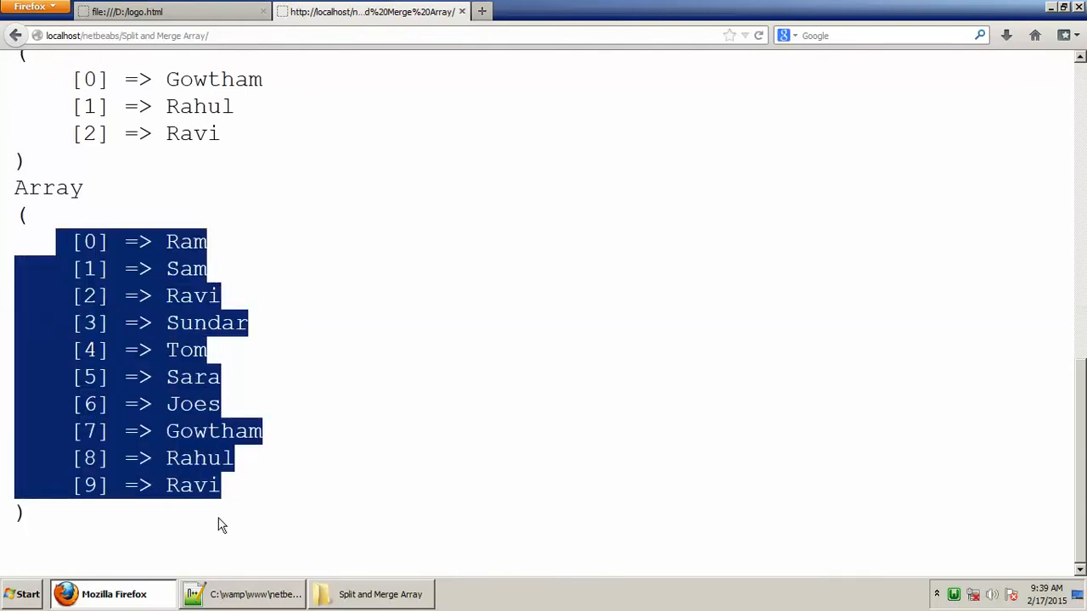
left_click(245, 593)
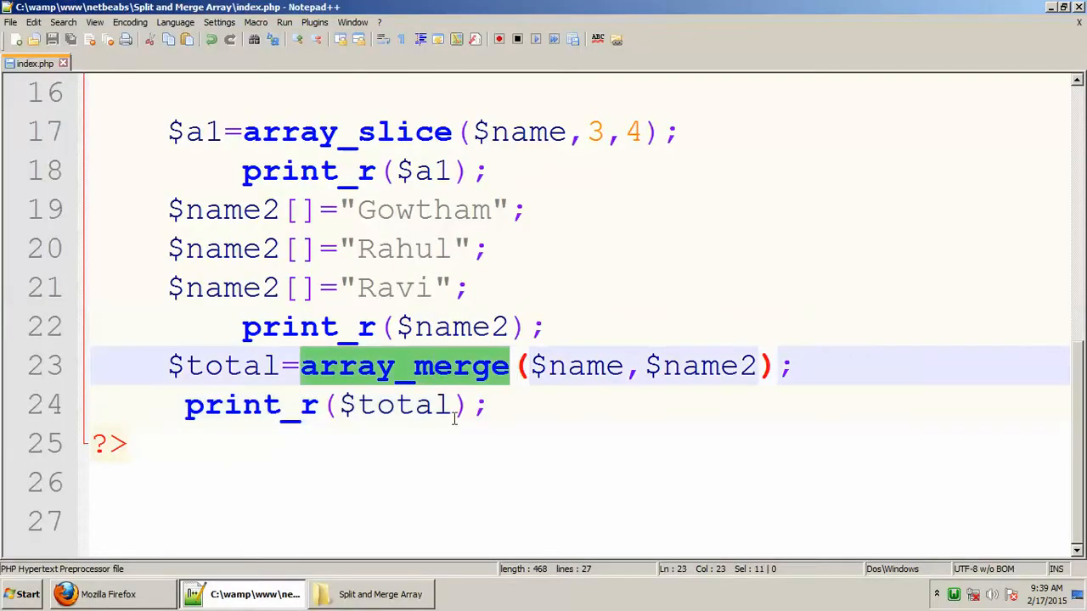
- Select 'Merge' in the 'Split and Merge Array In PHP' title comment, then return to Firefox
scroll("up", 3)
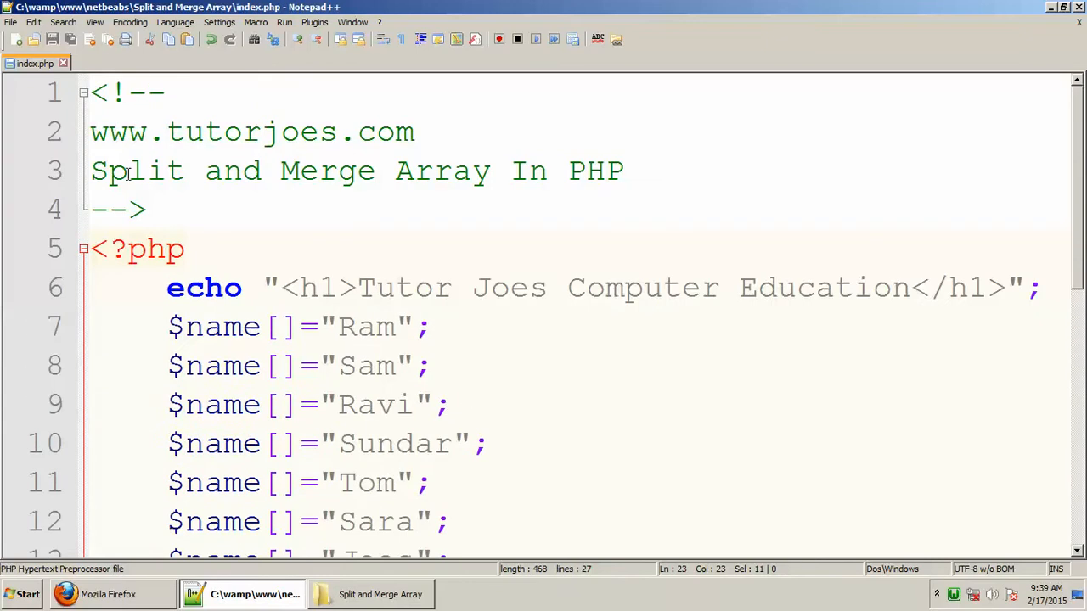
left_click(255, 170)
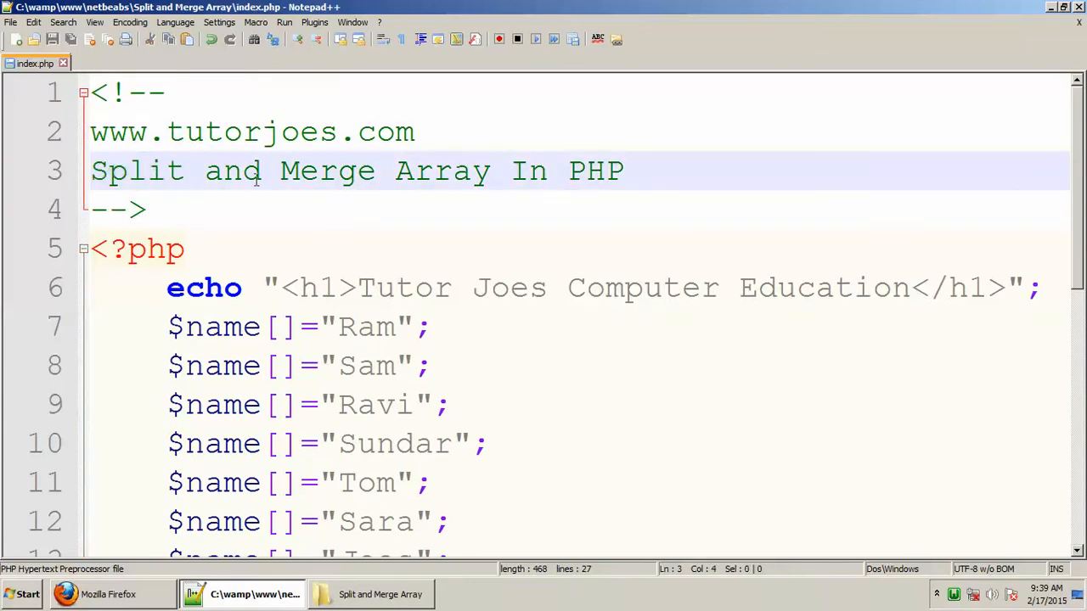
double_click(327, 171)
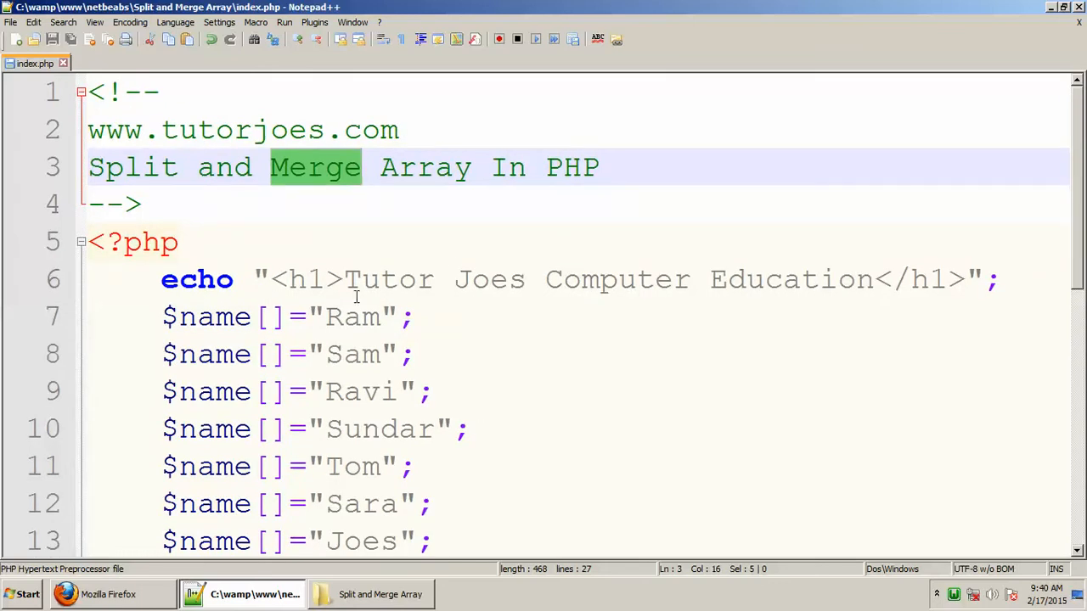
left_click(65, 593)
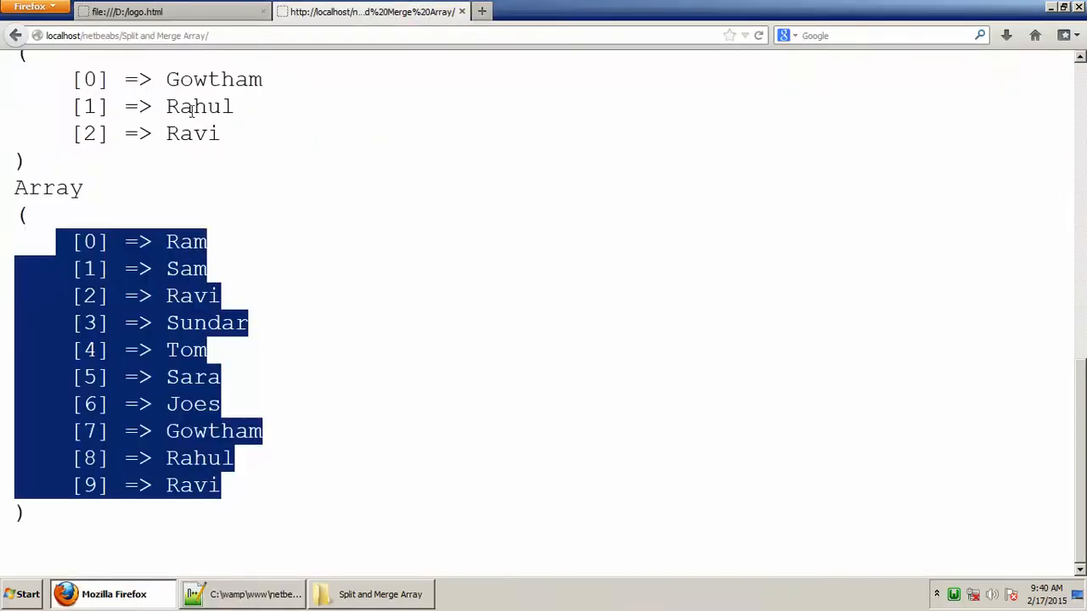
- Switch to the file:///D:/logo.html Tutor Joes logo tab
left_click(127, 11)
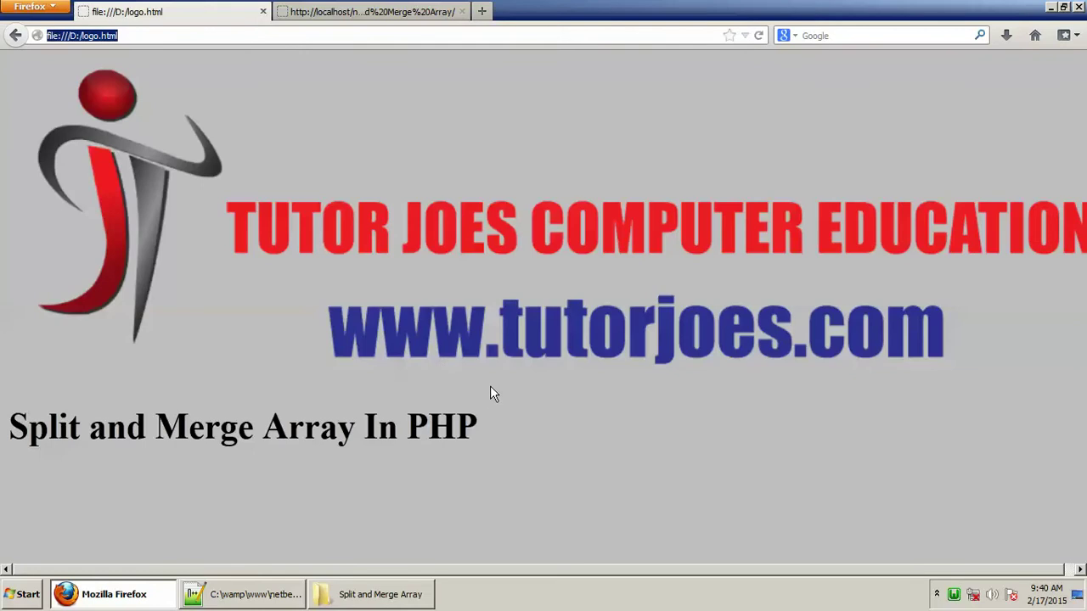
mouse_move(493, 422)
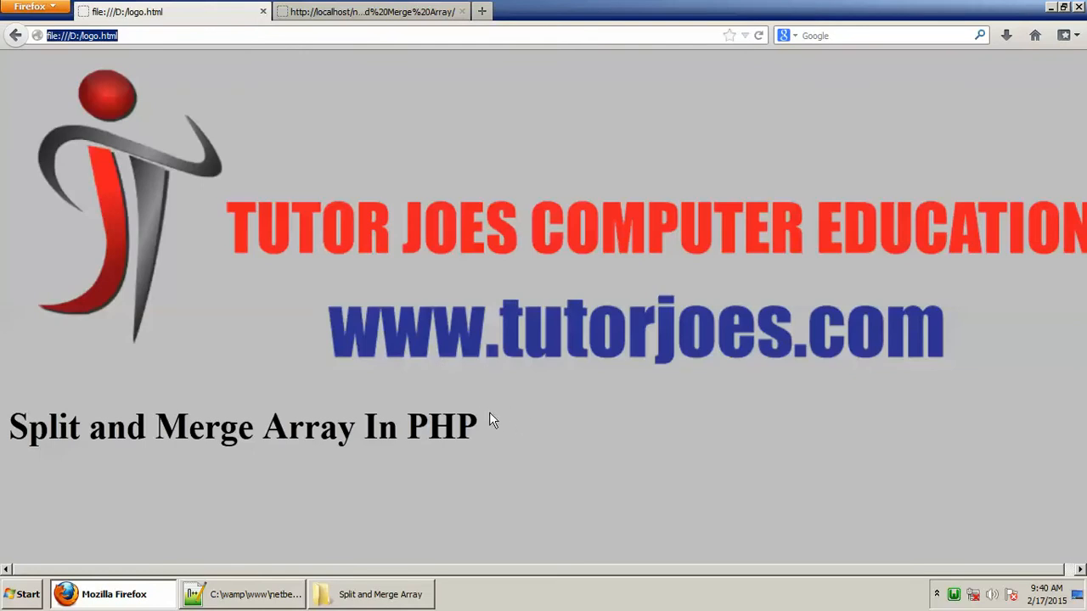
mouse_move(457, 390)
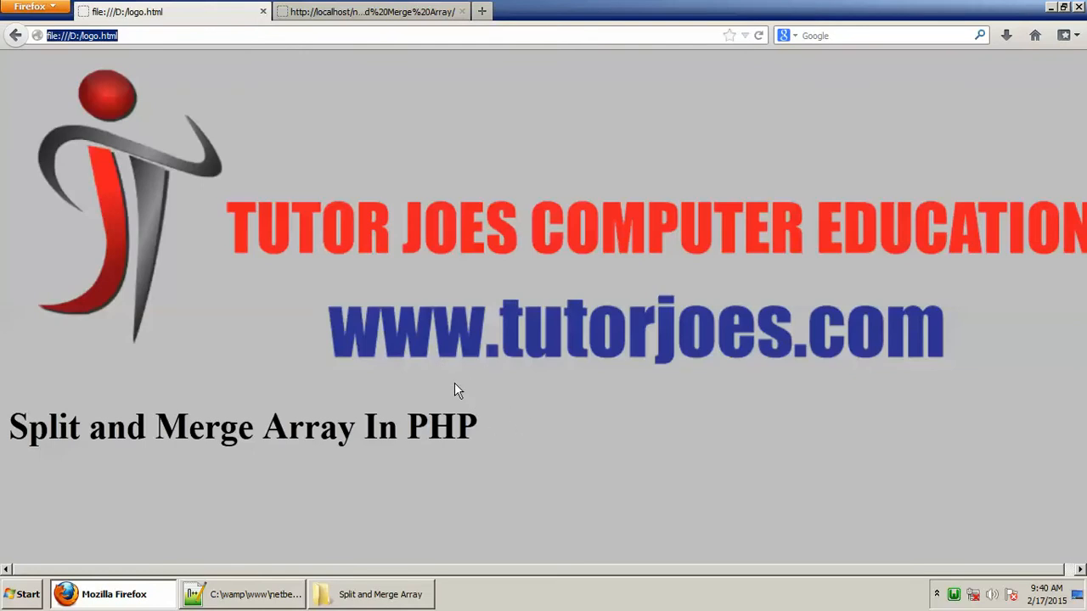